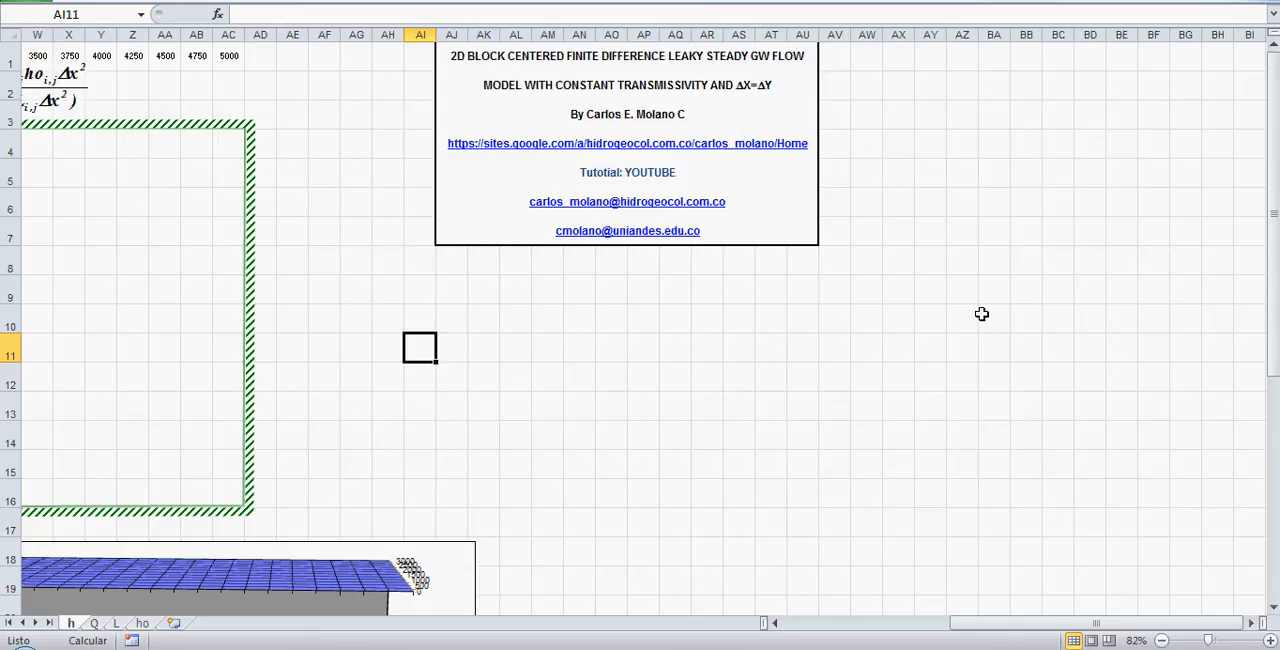
mouse_move(1024, 328)
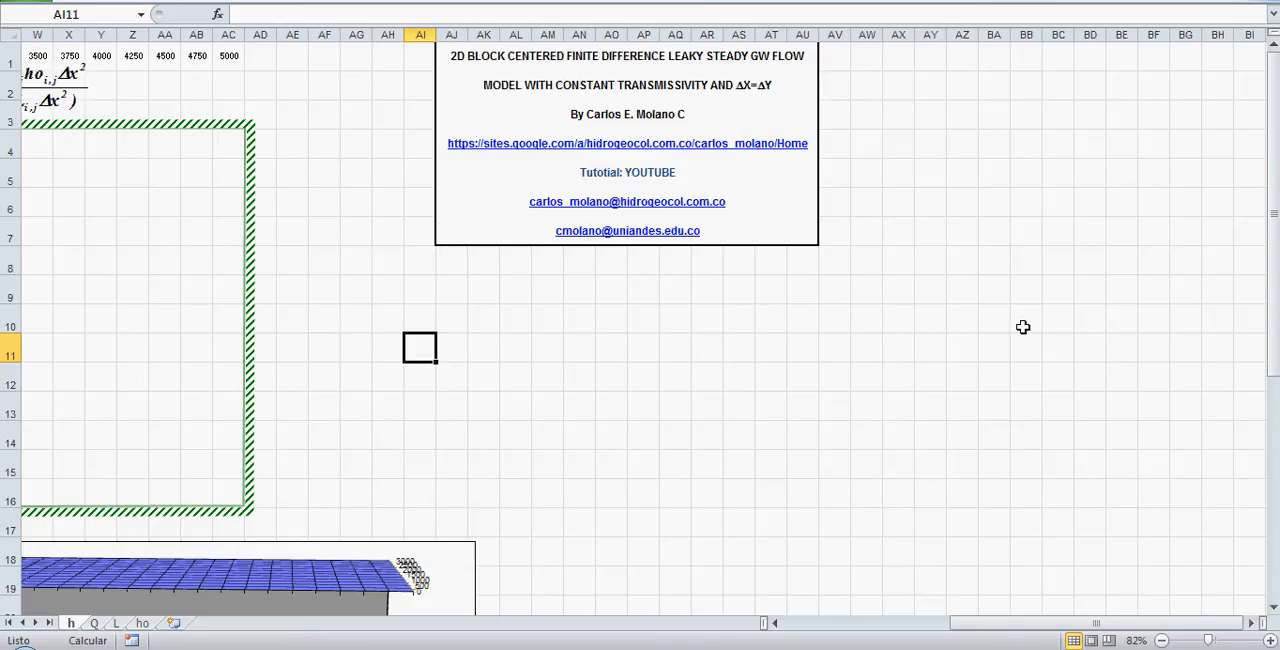
mouse_move(964, 210)
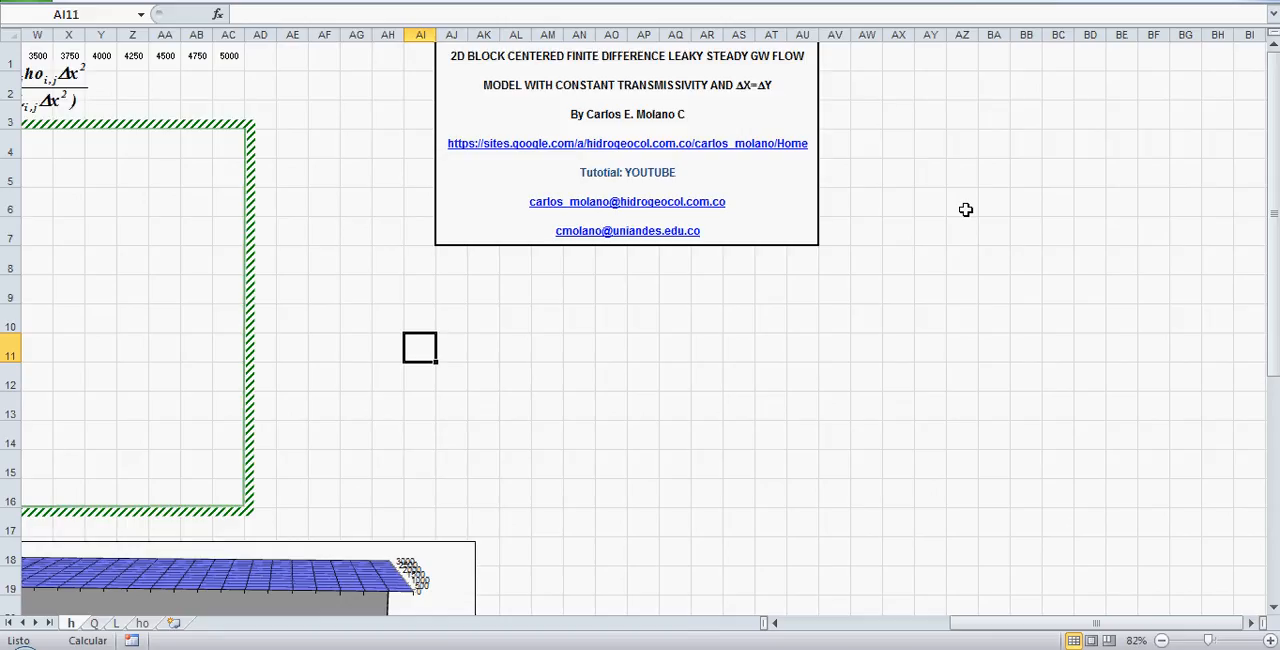
mouse_move(1000, 210)
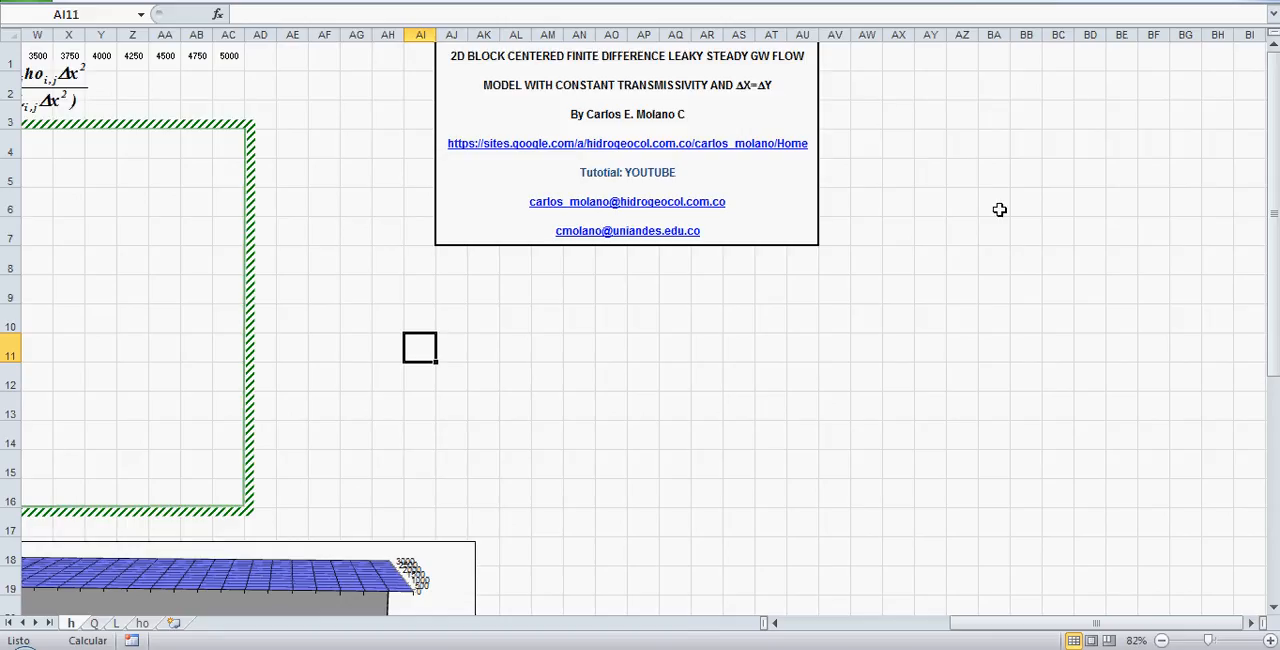
mouse_move(996, 208)
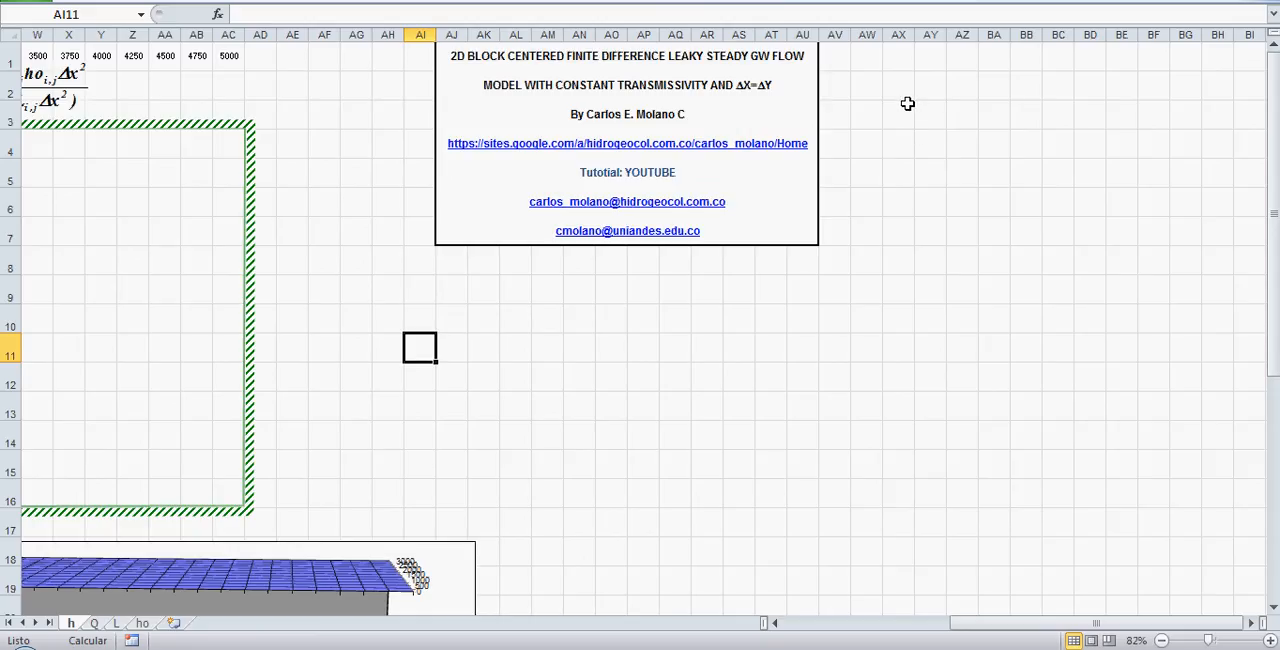
mouse_move(686, 156)
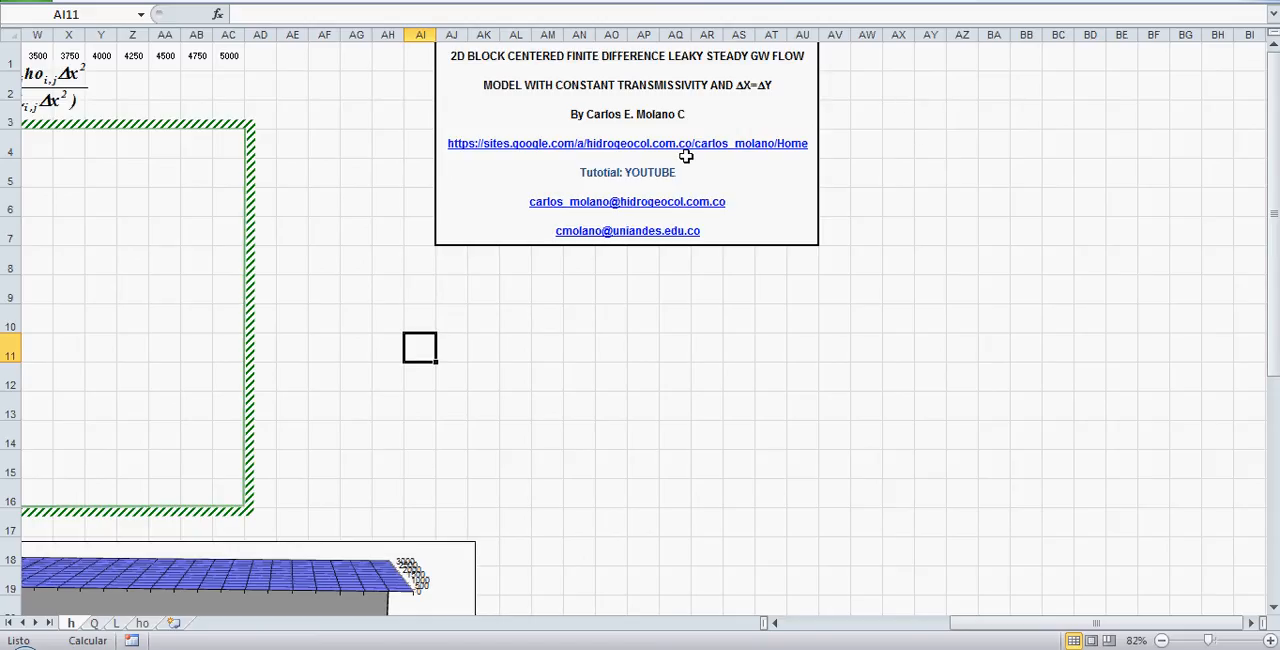
mouse_move(756, 94)
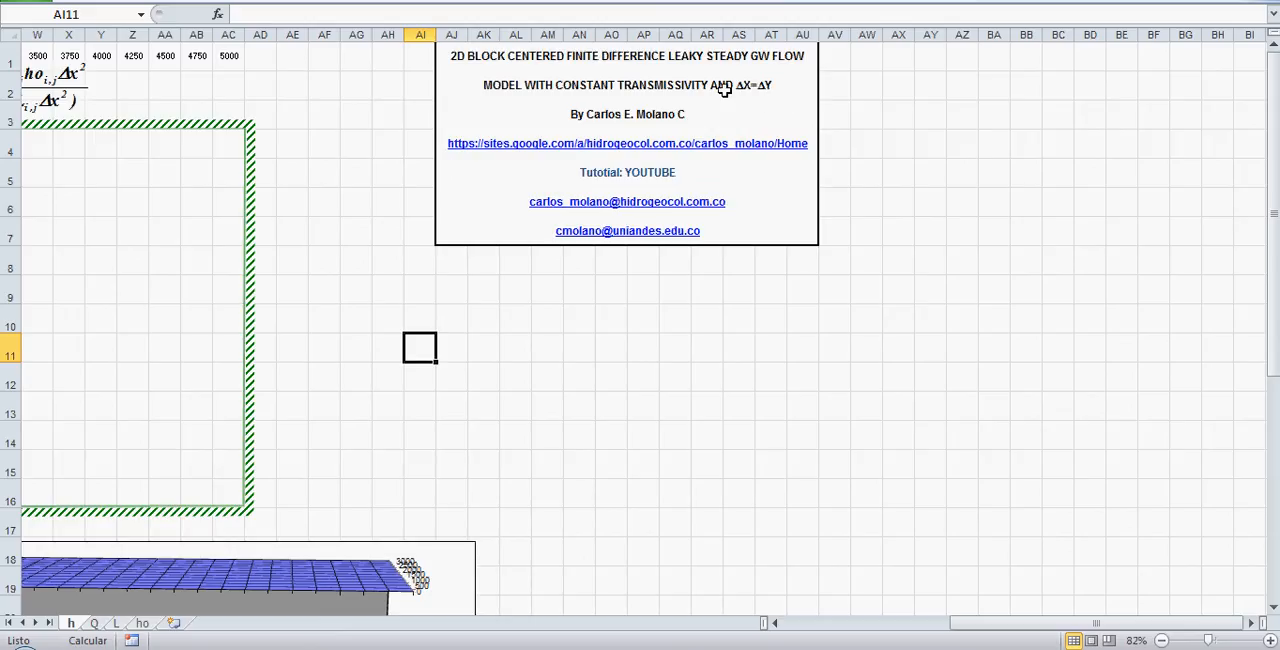
mouse_move(776, 110)
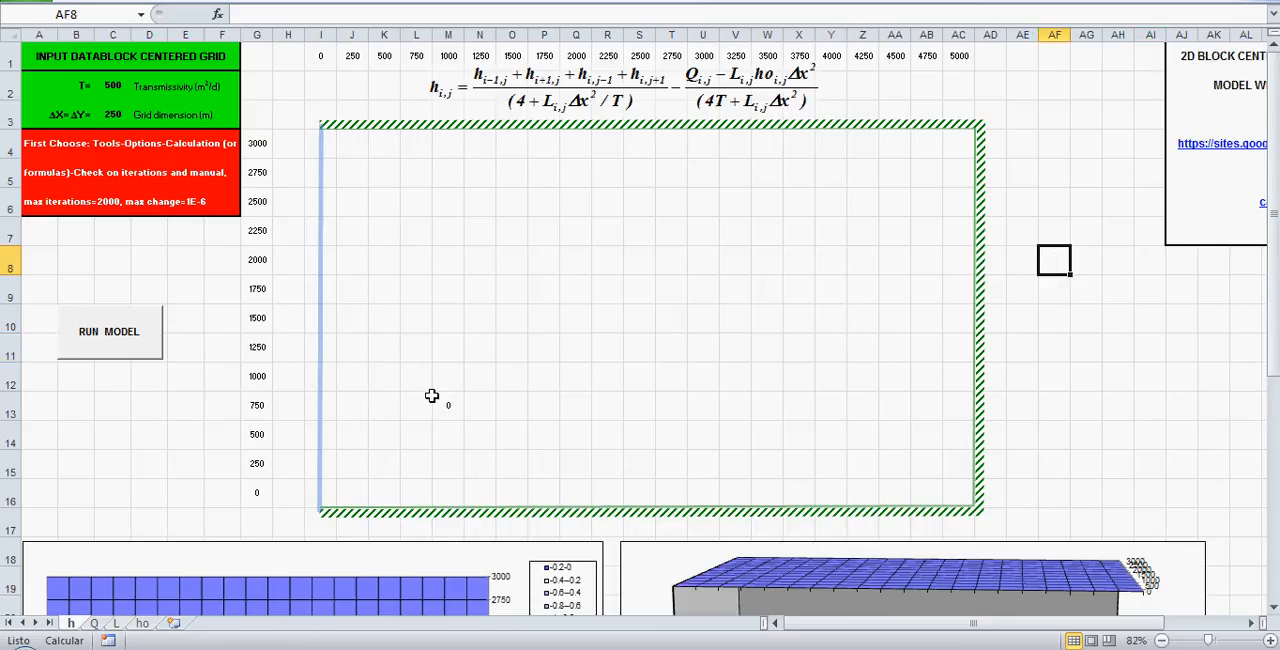
mouse_move(508, 202)
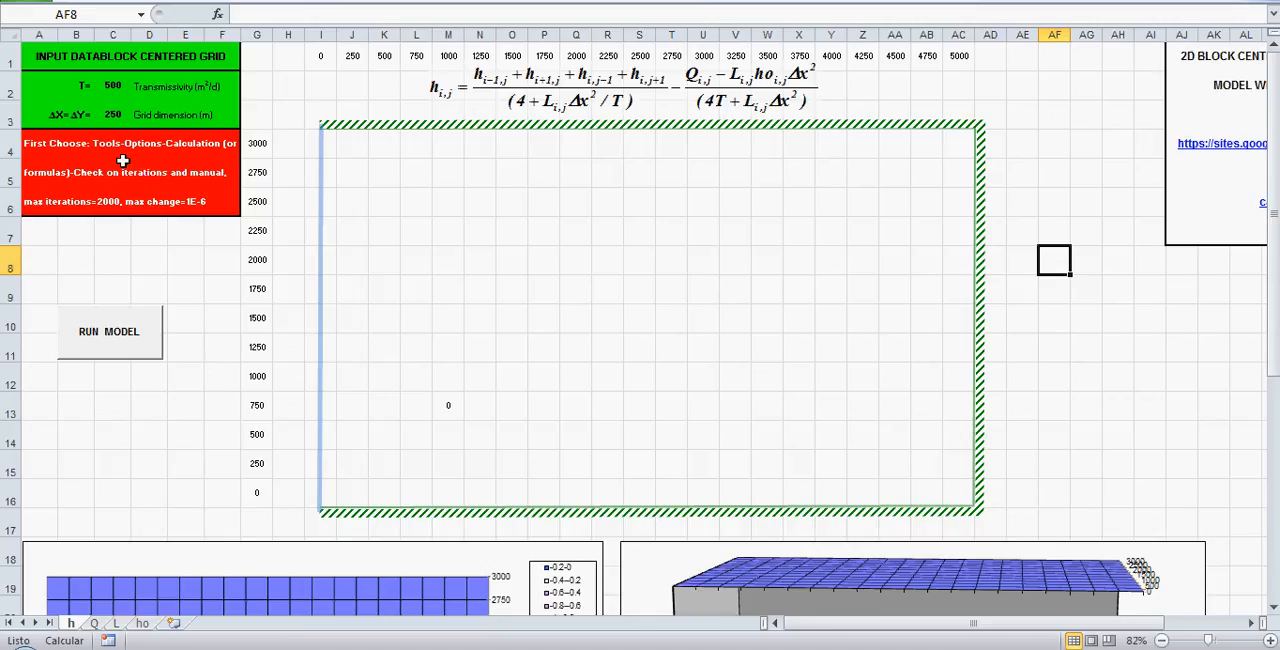
mouse_move(48, 156)
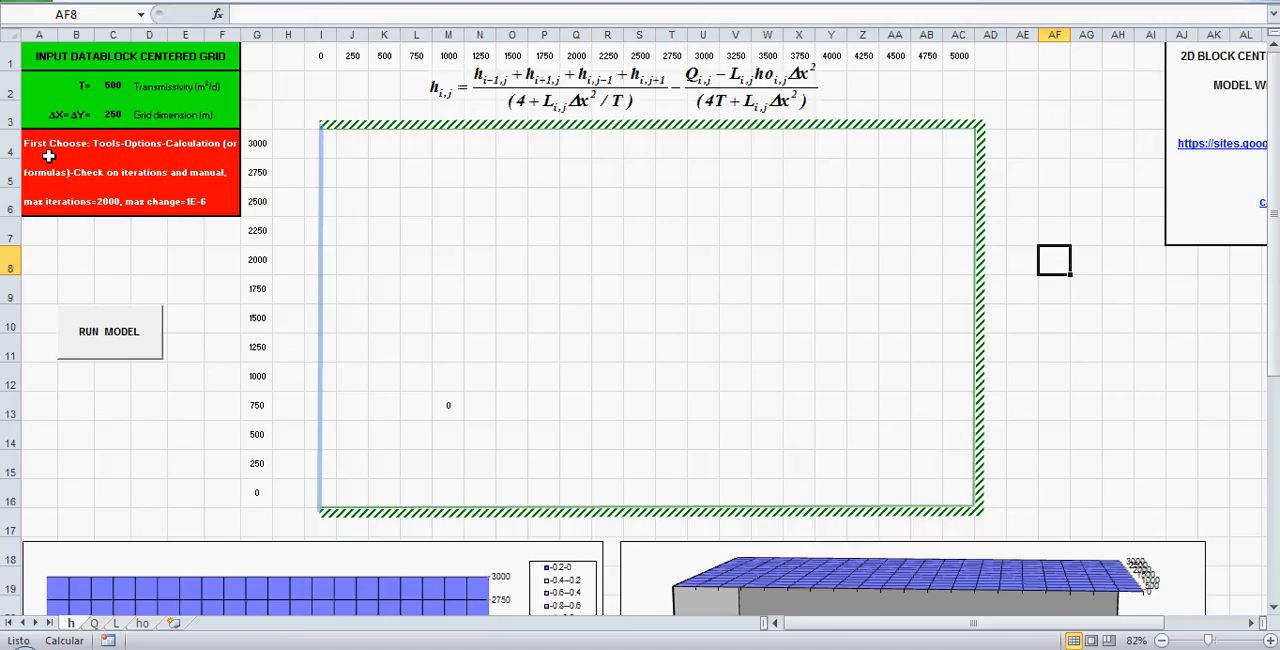
Step: Confirm transmissivity 500 m²/d and grid spacing 250 m in the input block
click(76, 142)
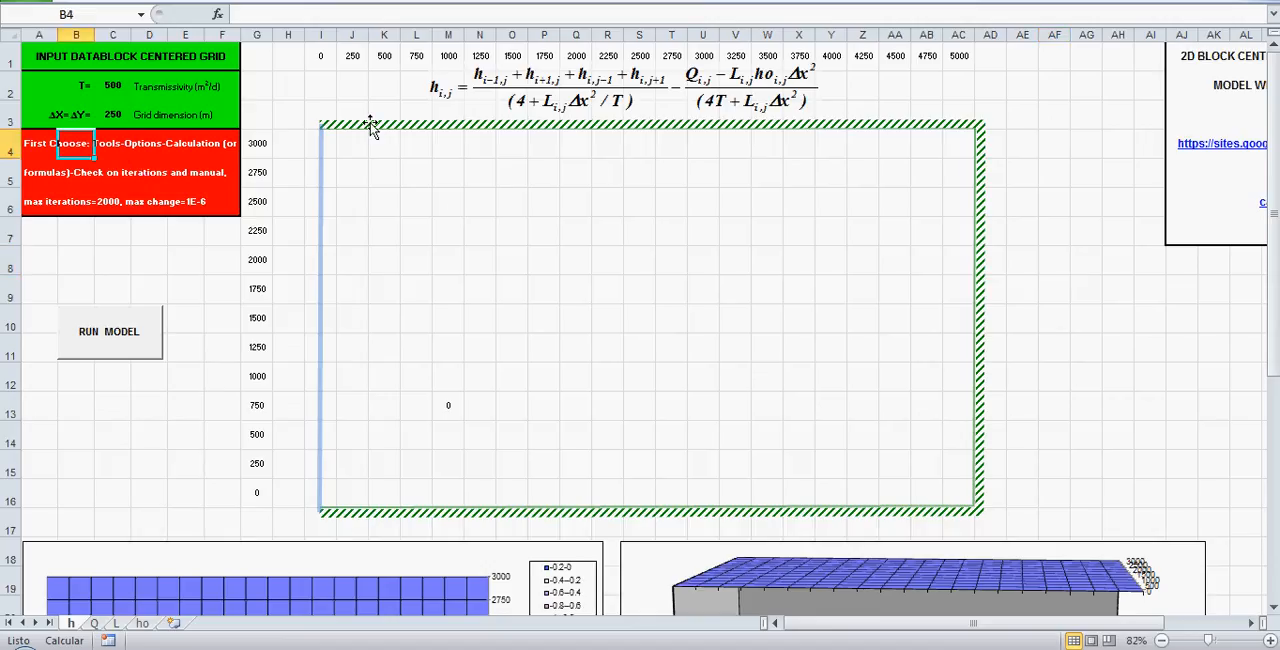
click(112, 84)
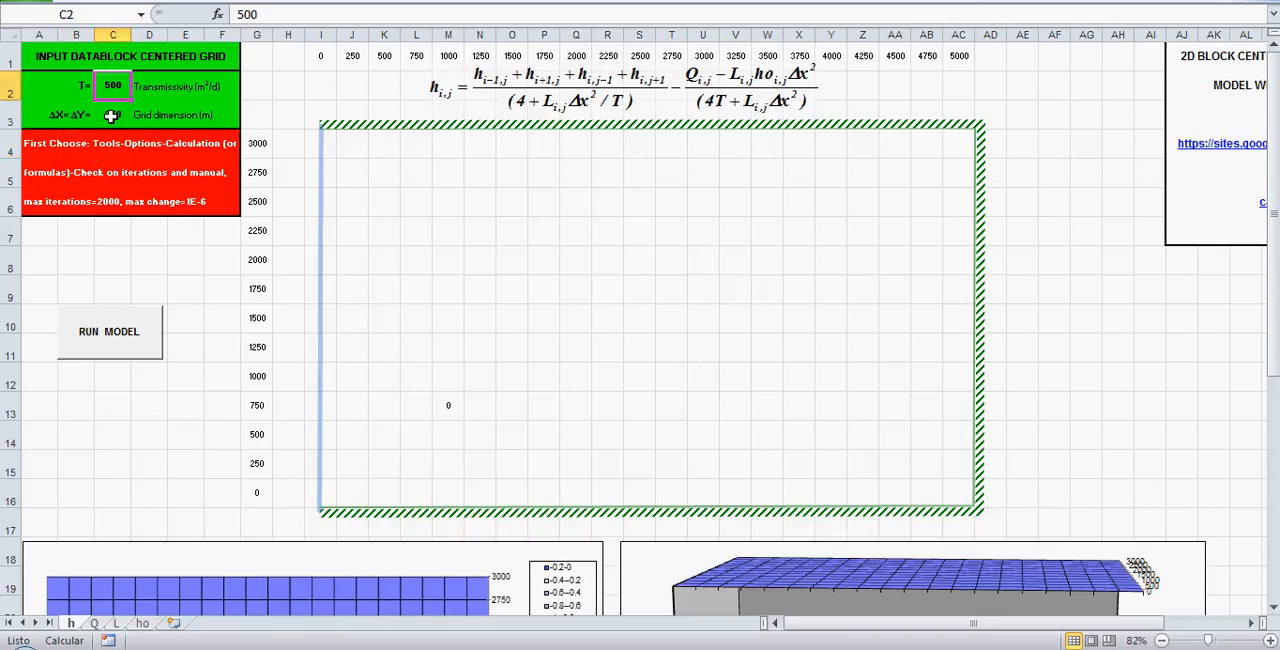
click(112, 114)
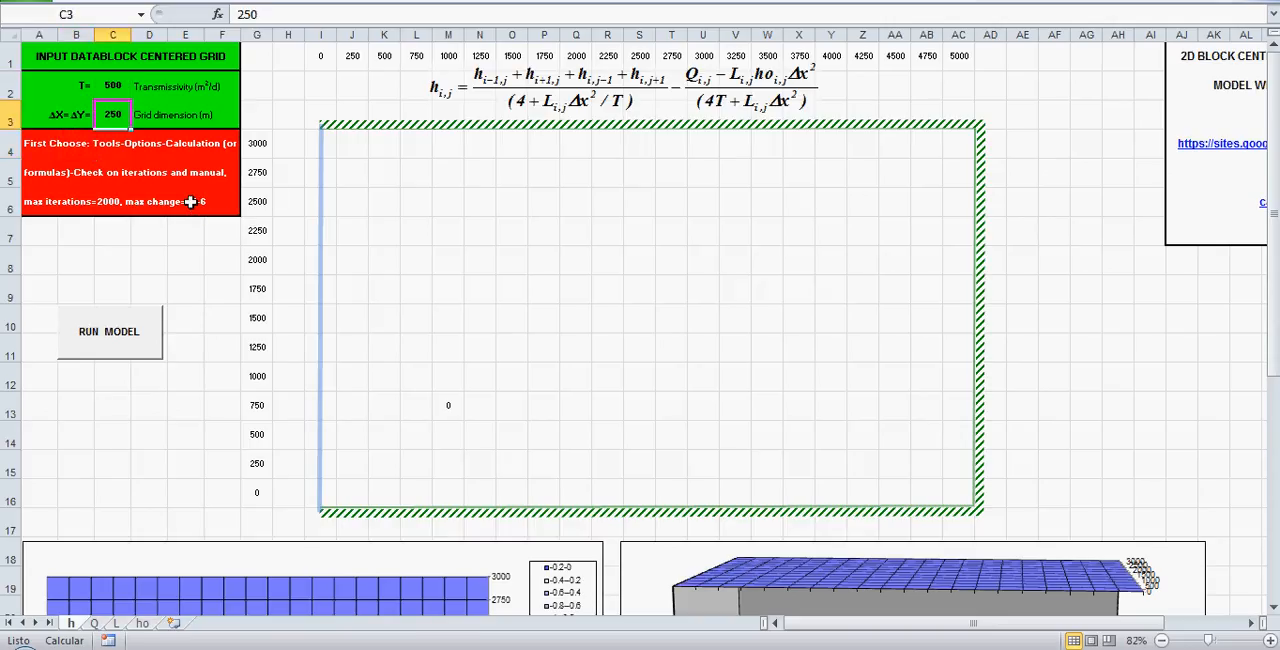
mouse_move(310, 214)
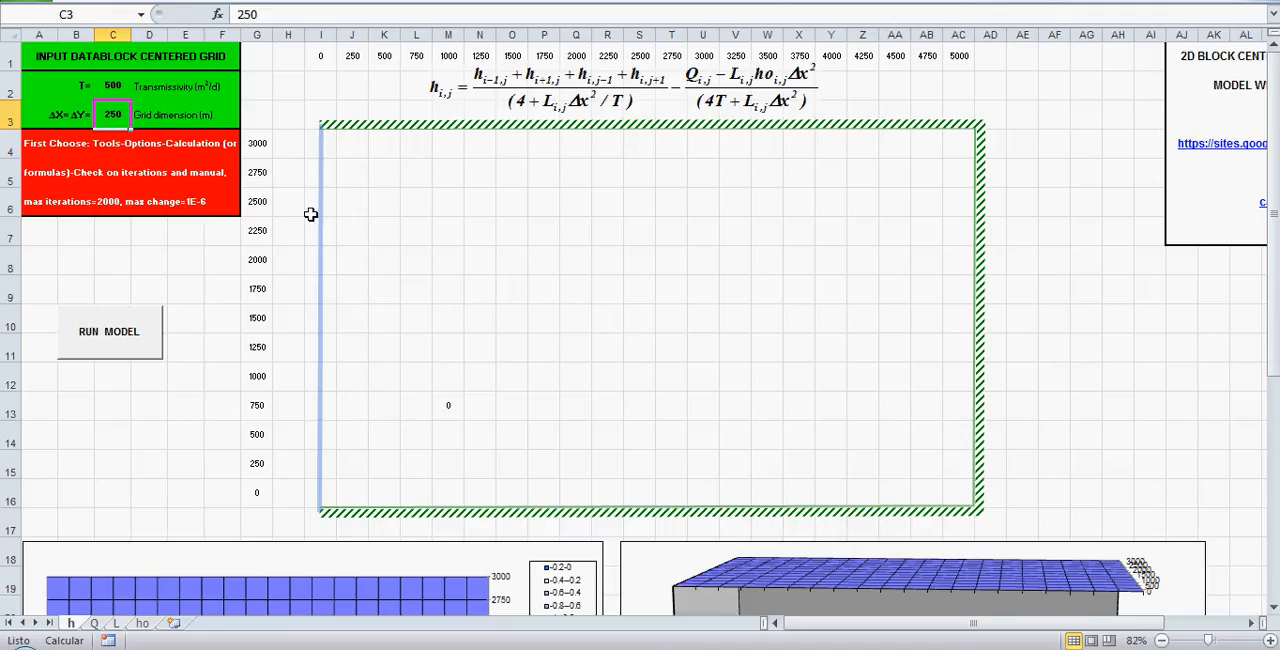
mouse_move(308, 120)
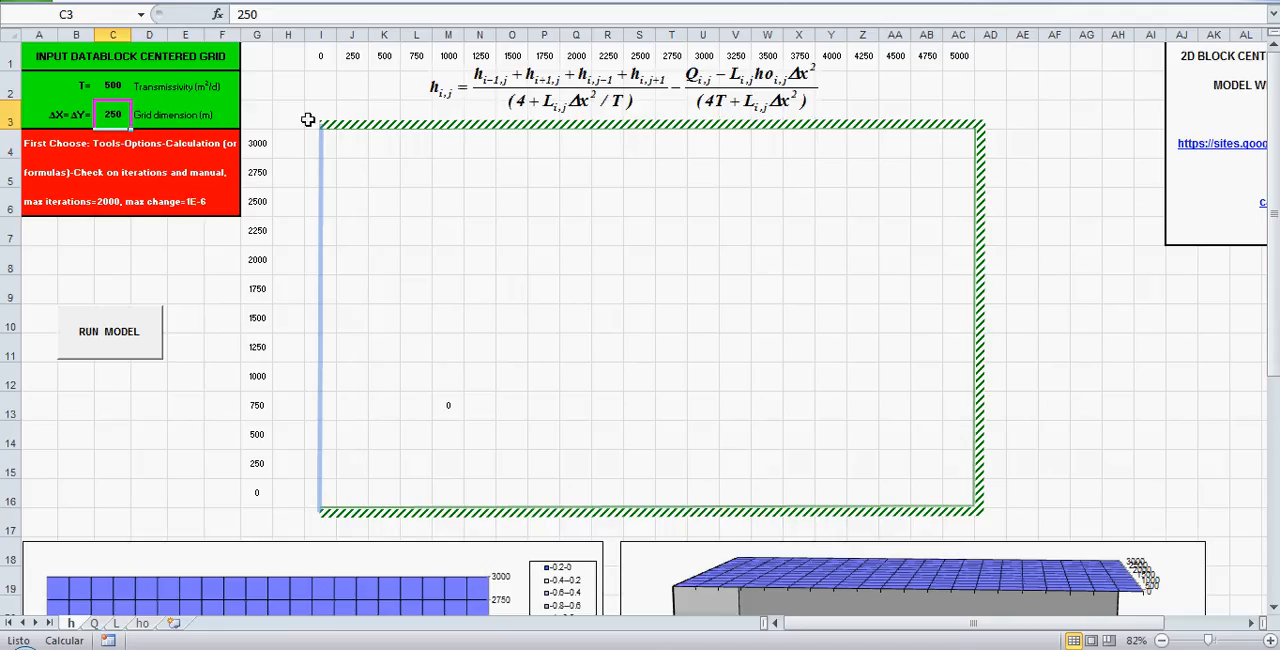
mouse_move(972, 132)
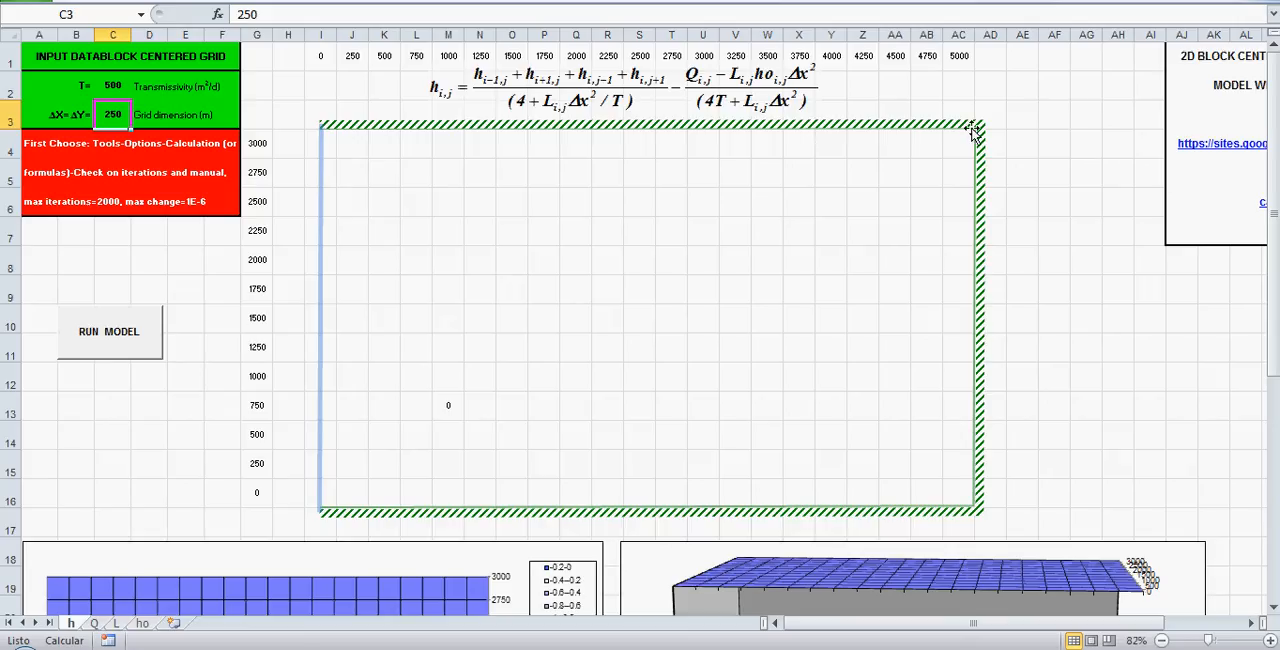
mouse_move(332, 512)
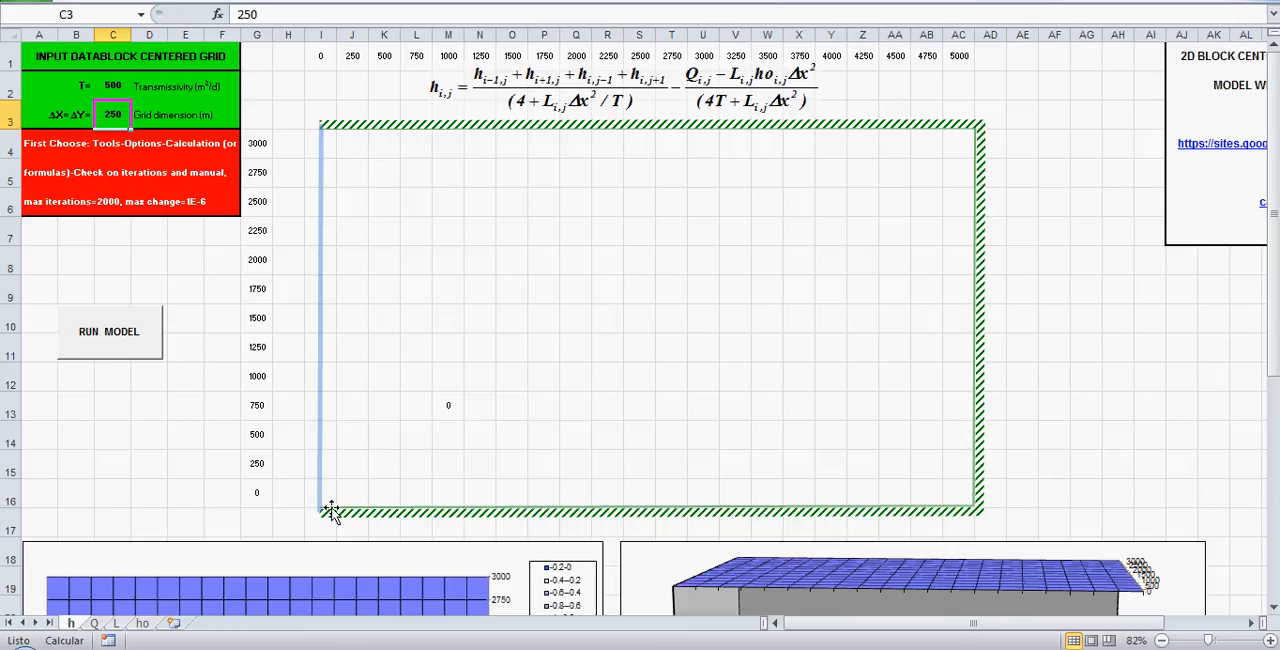
mouse_move(916, 204)
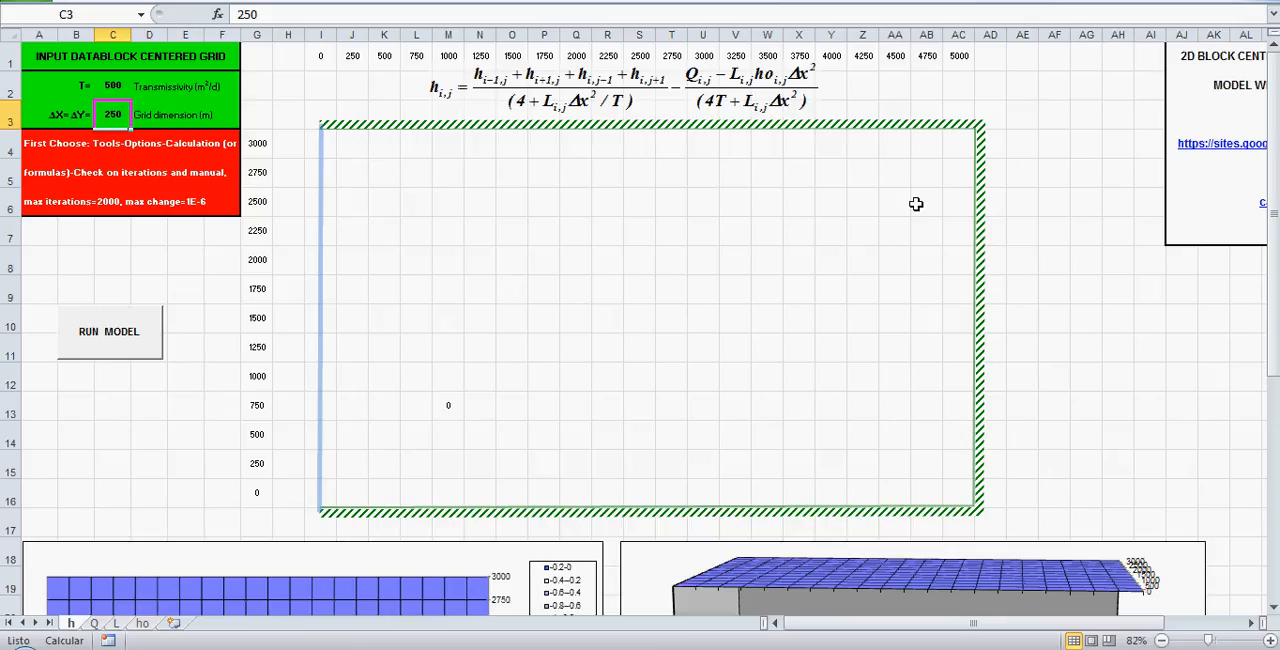
mouse_move(650, 136)
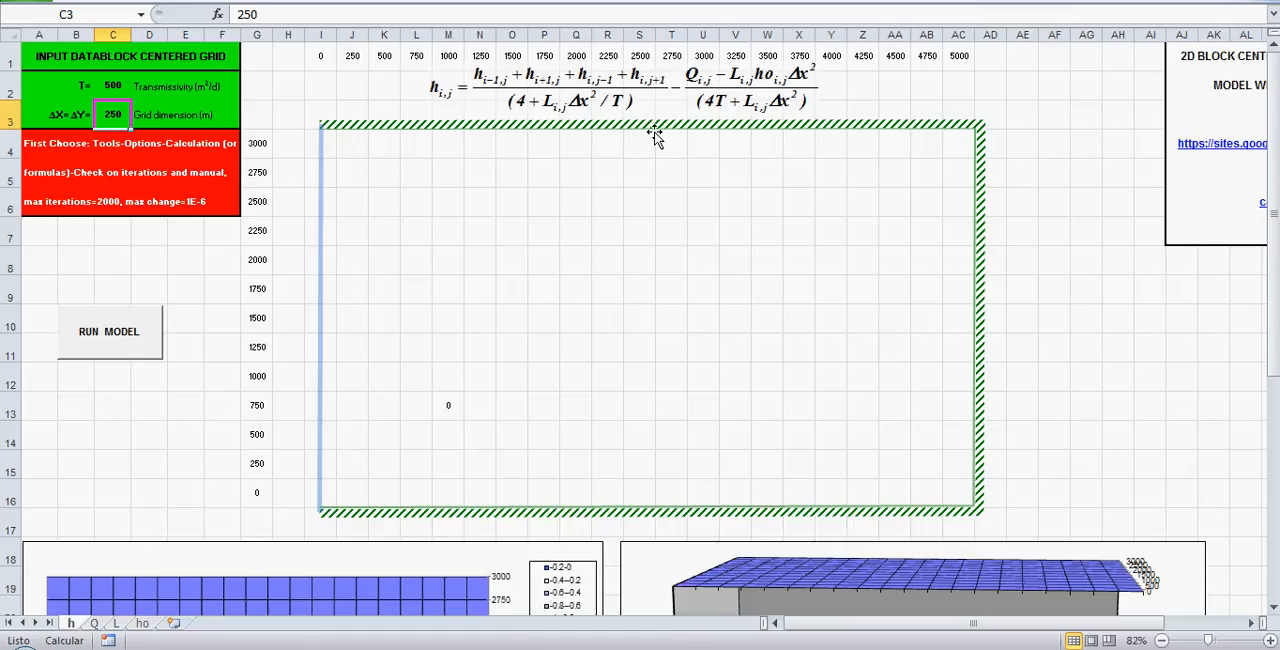
mouse_move(1036, 124)
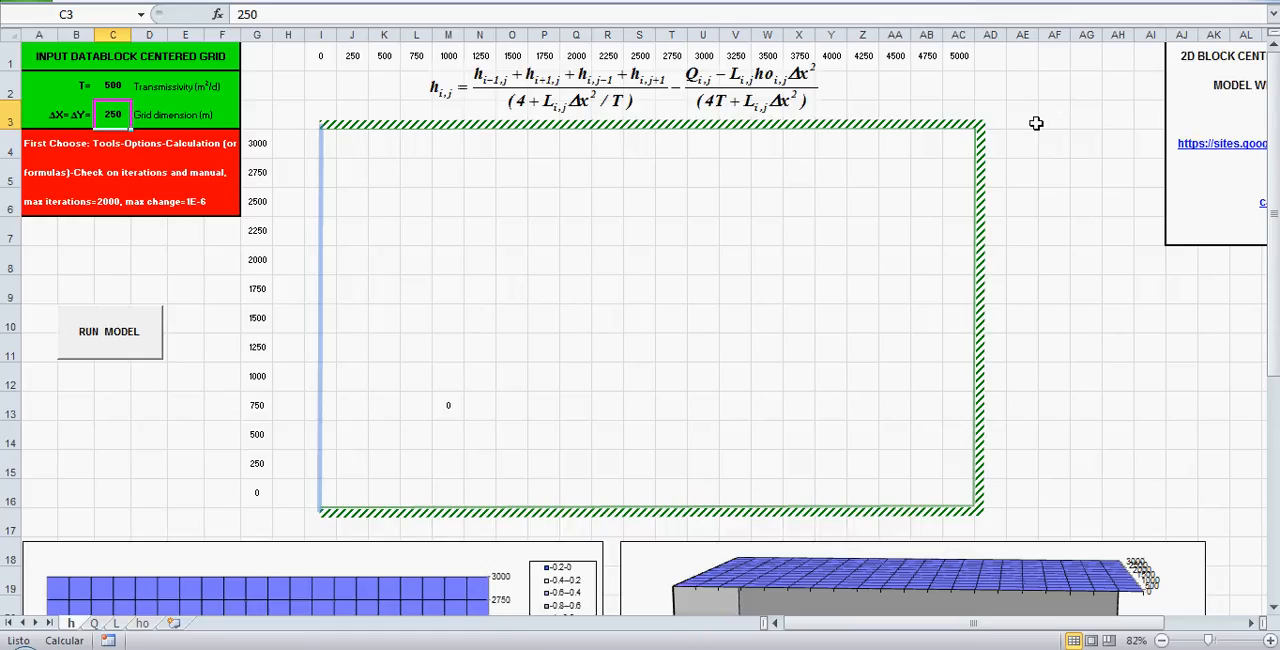
mouse_move(868, 124)
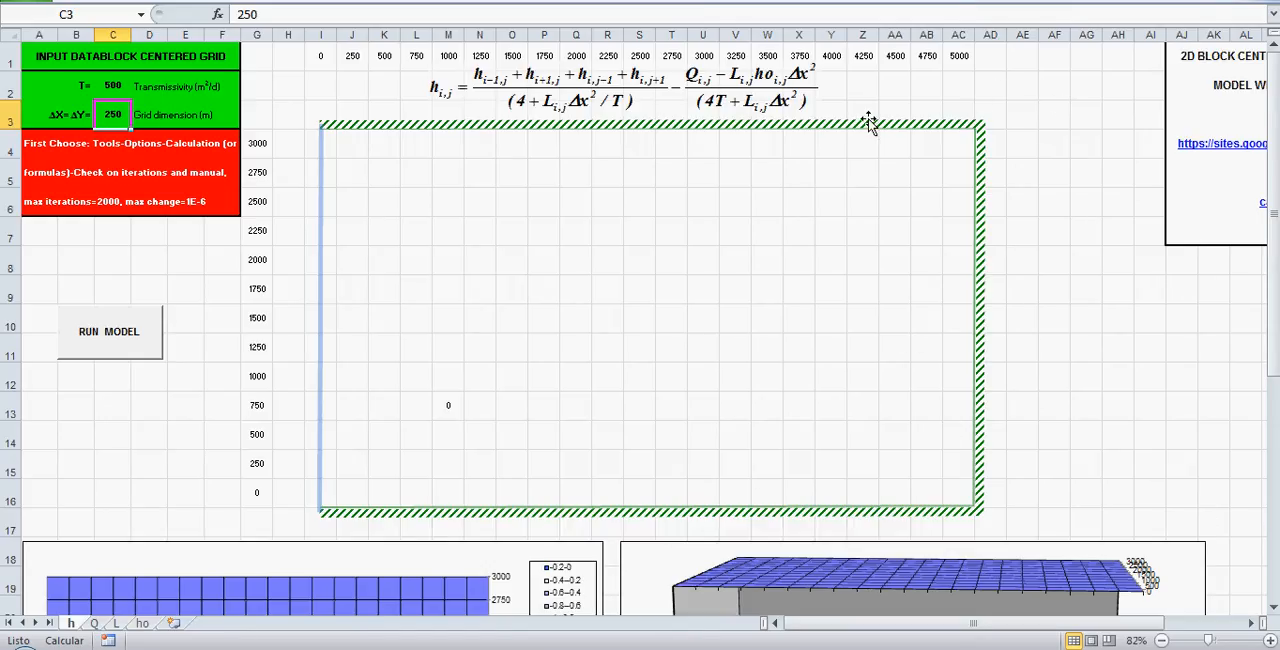
mouse_move(408, 140)
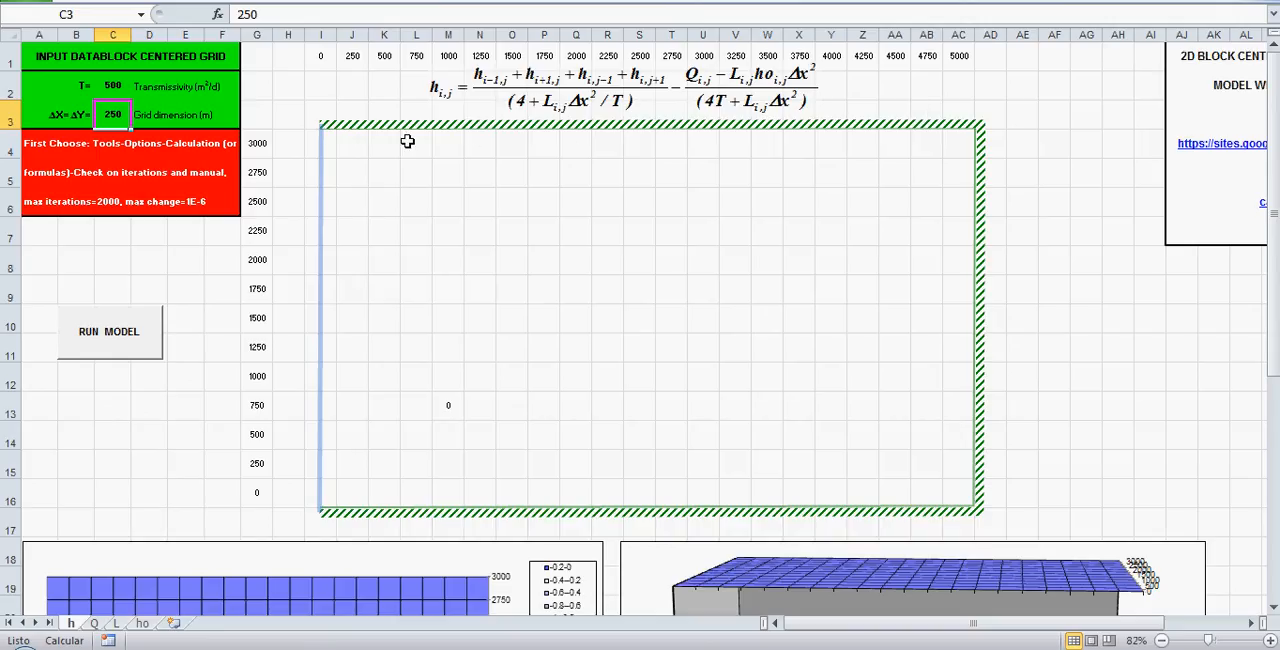
mouse_move(976, 144)
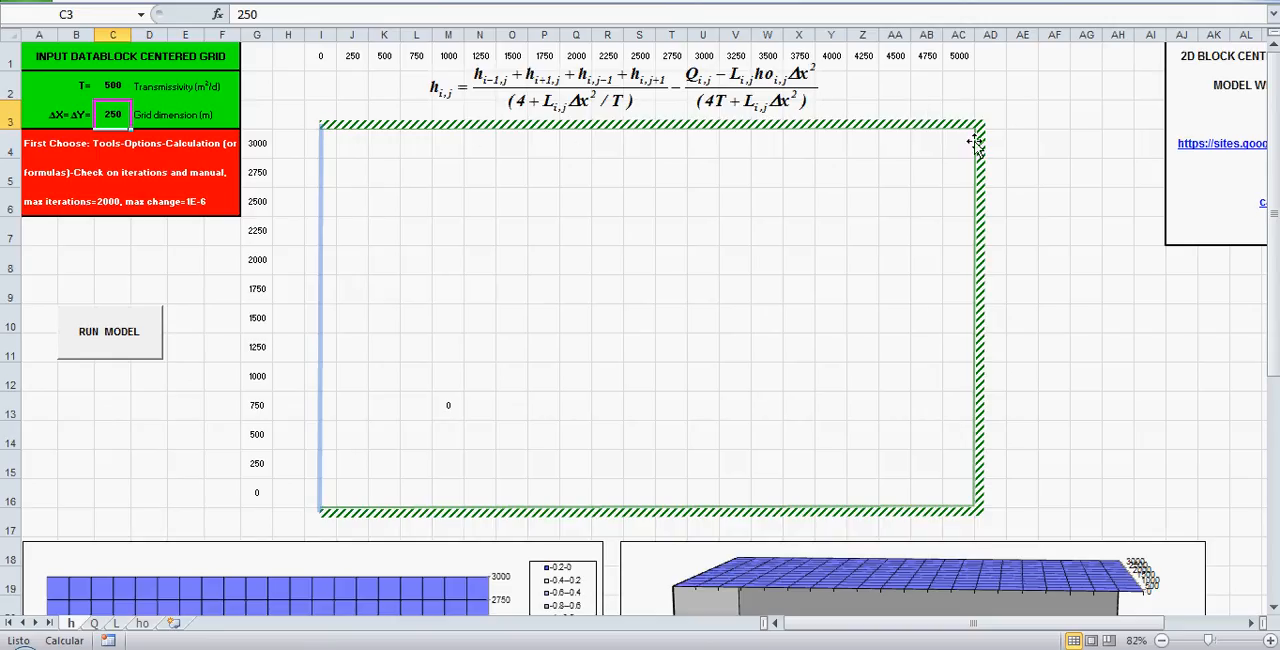
mouse_move(300, 530)
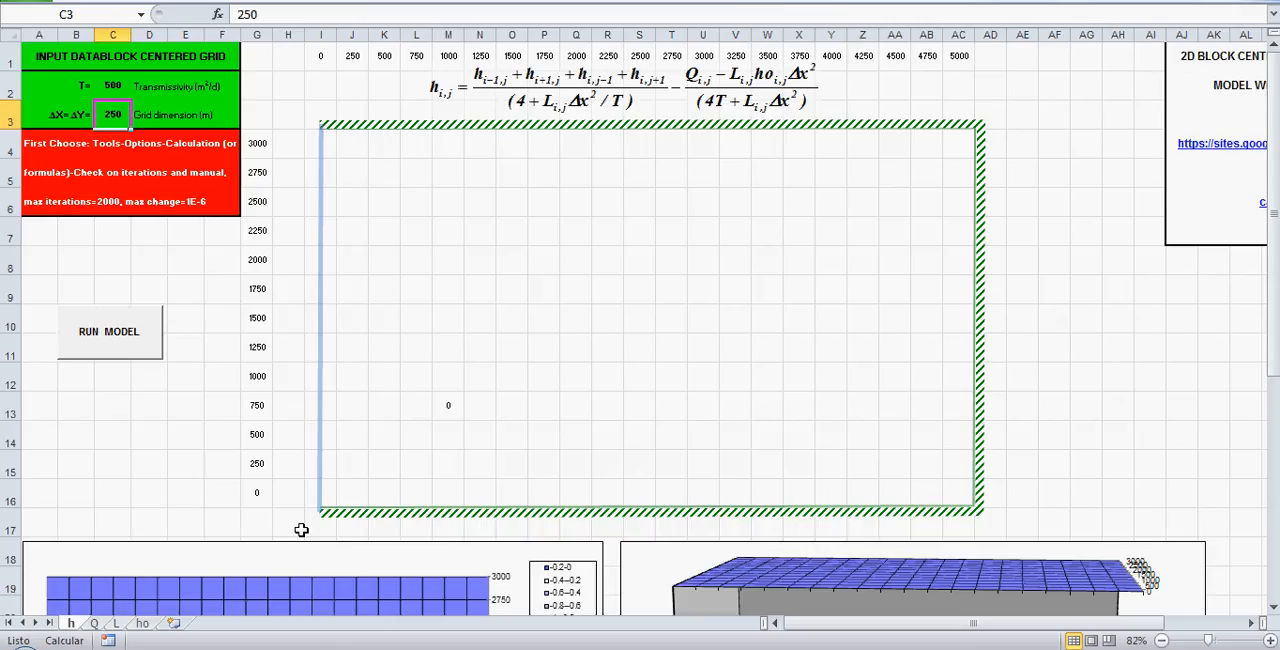
mouse_move(624, 498)
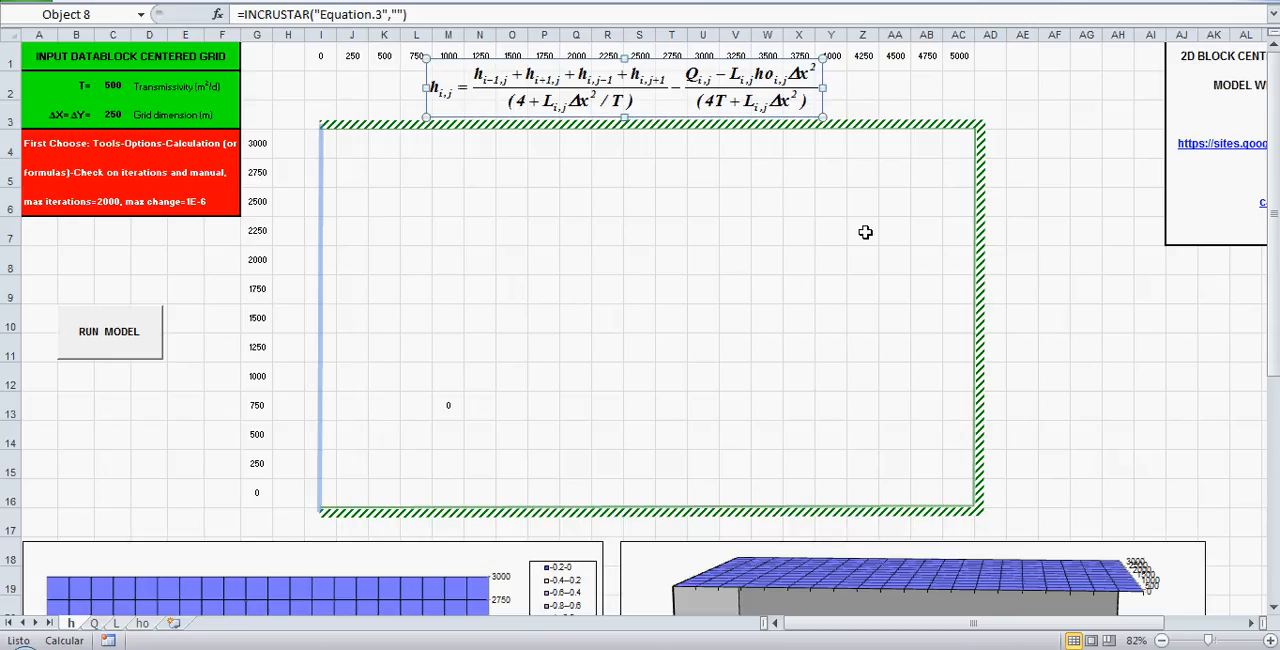
mouse_move(876, 152)
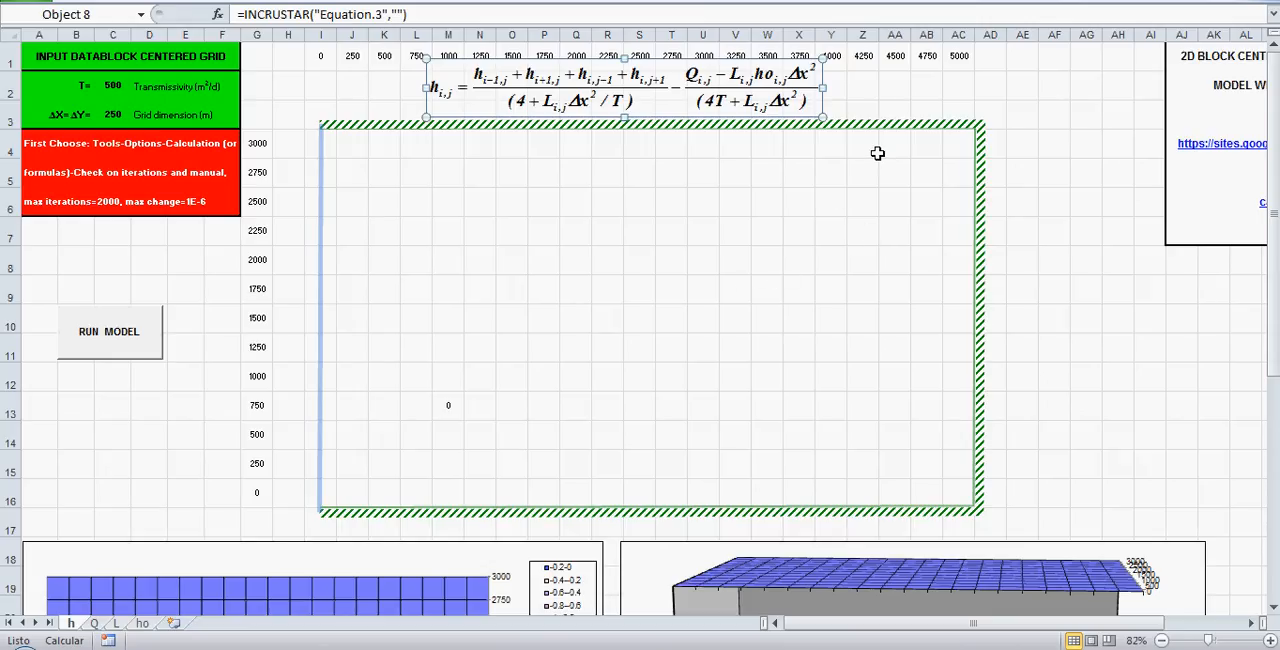
mouse_move(672, 280)
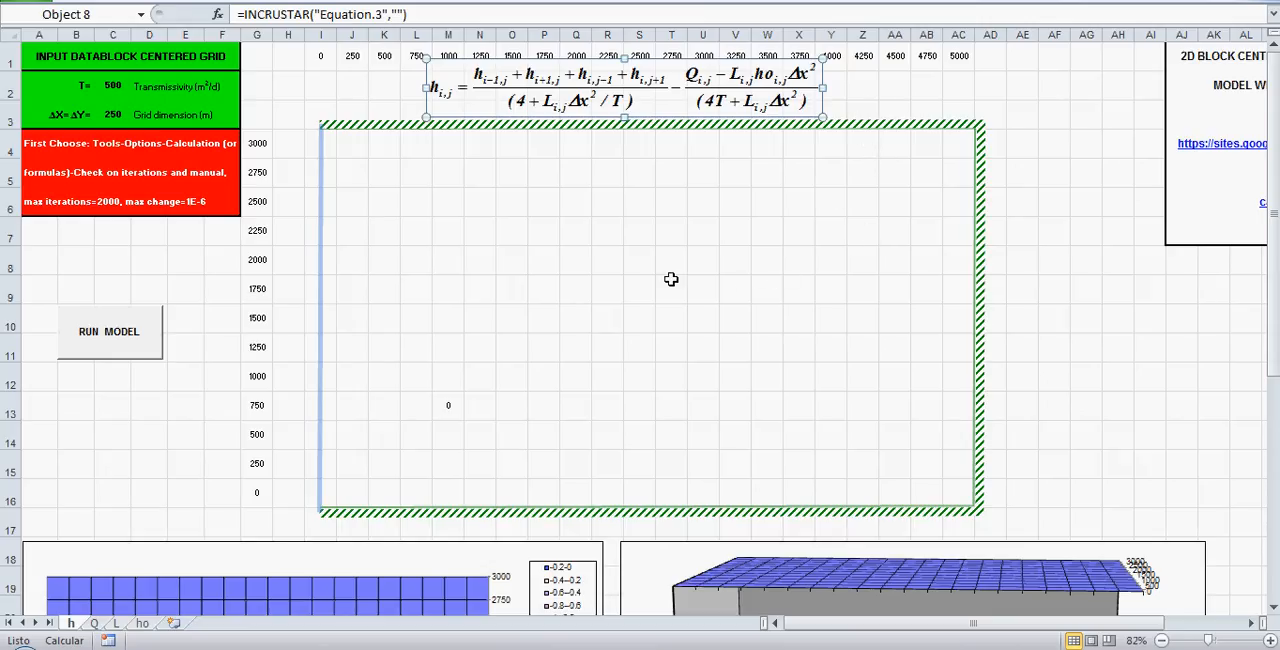
mouse_move(448, 412)
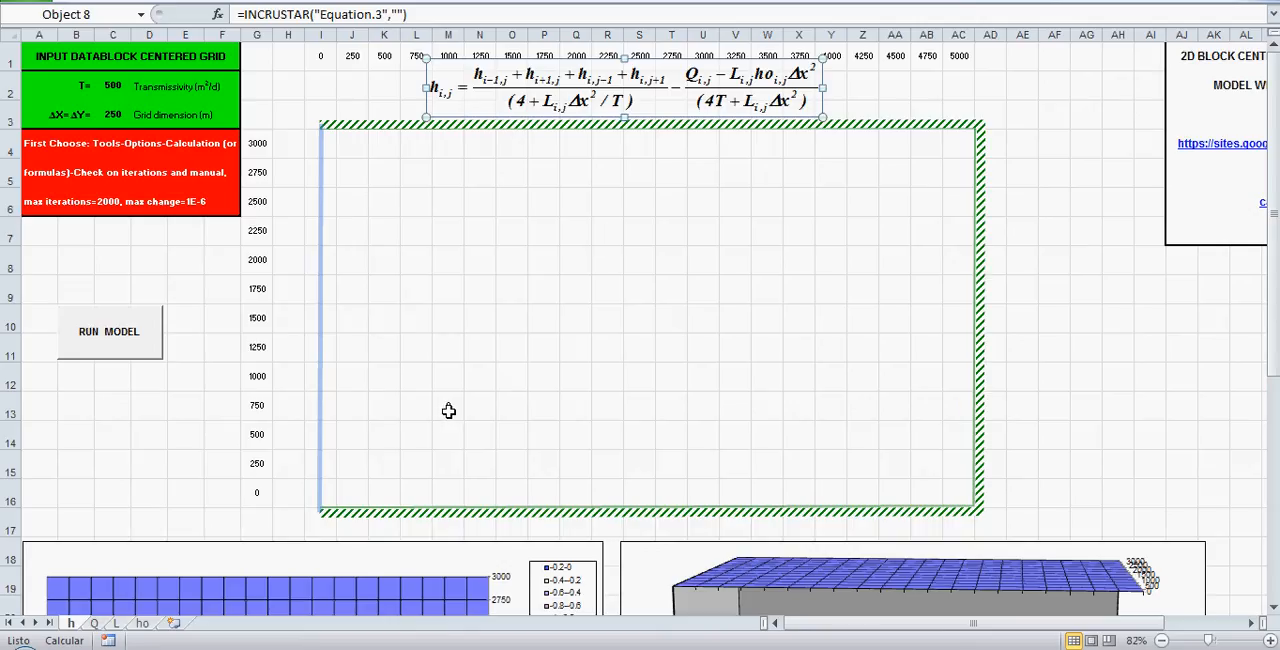
Step: Copy the interior head formula from M13 across the whole grid from I4, every node evaluating to 0
click(448, 404)
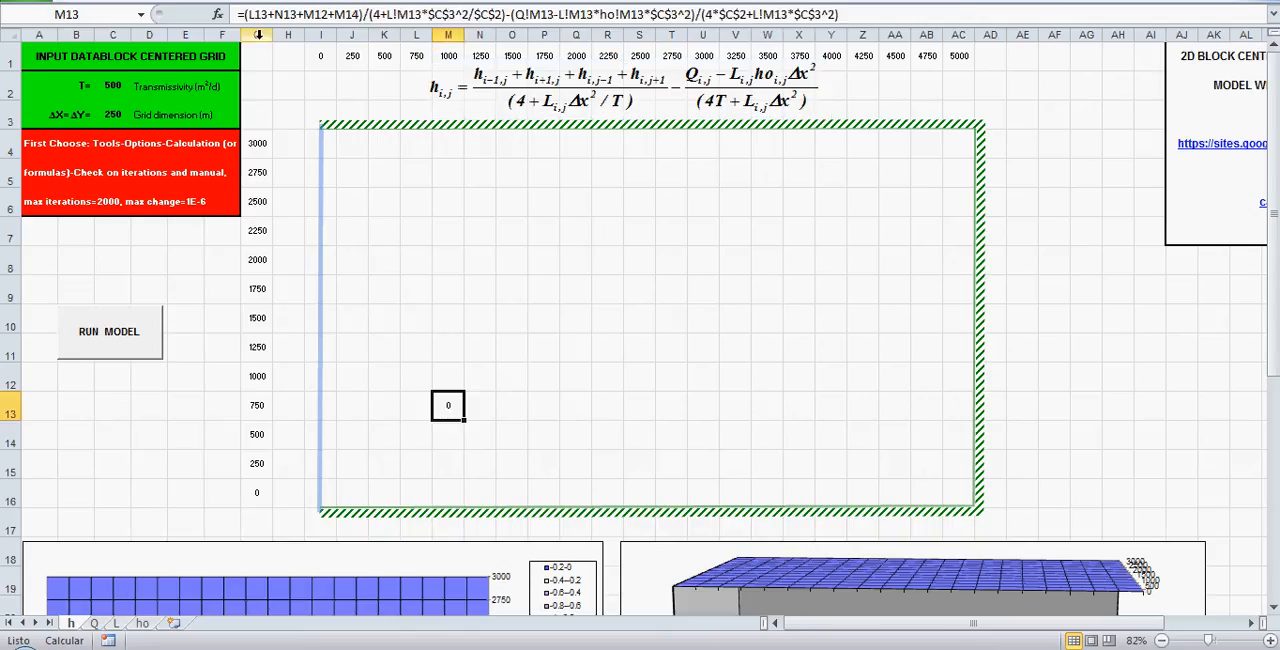
mouse_move(780, 438)
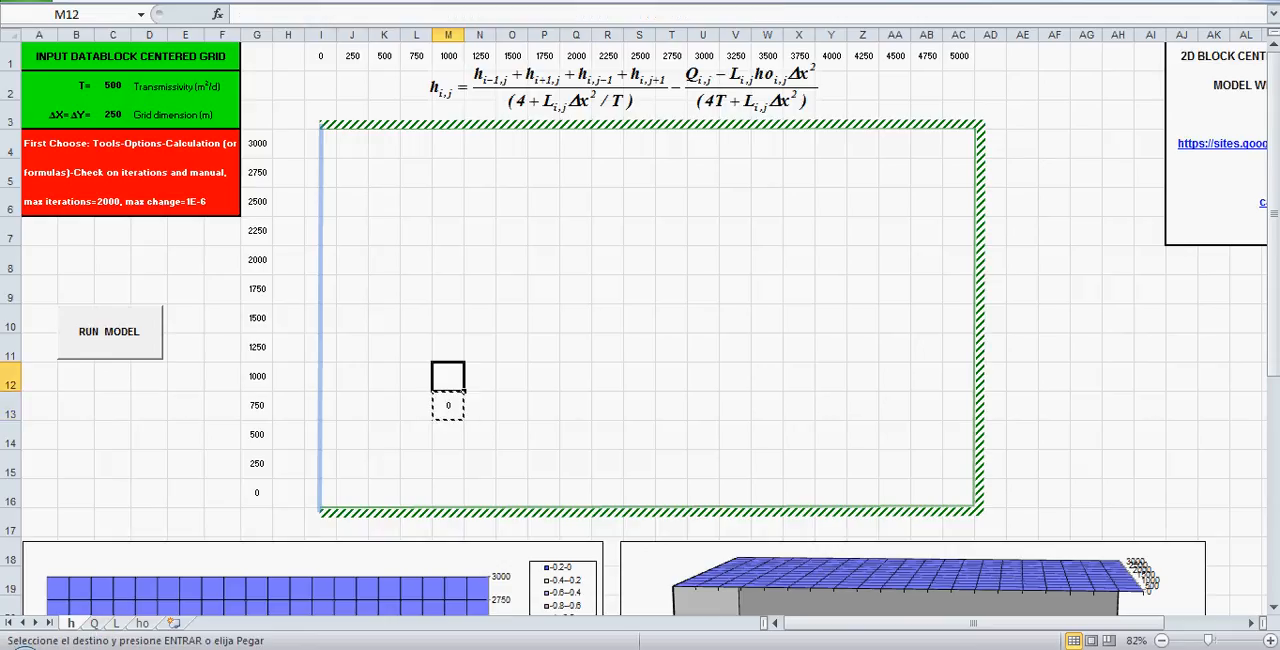
click(320, 144)
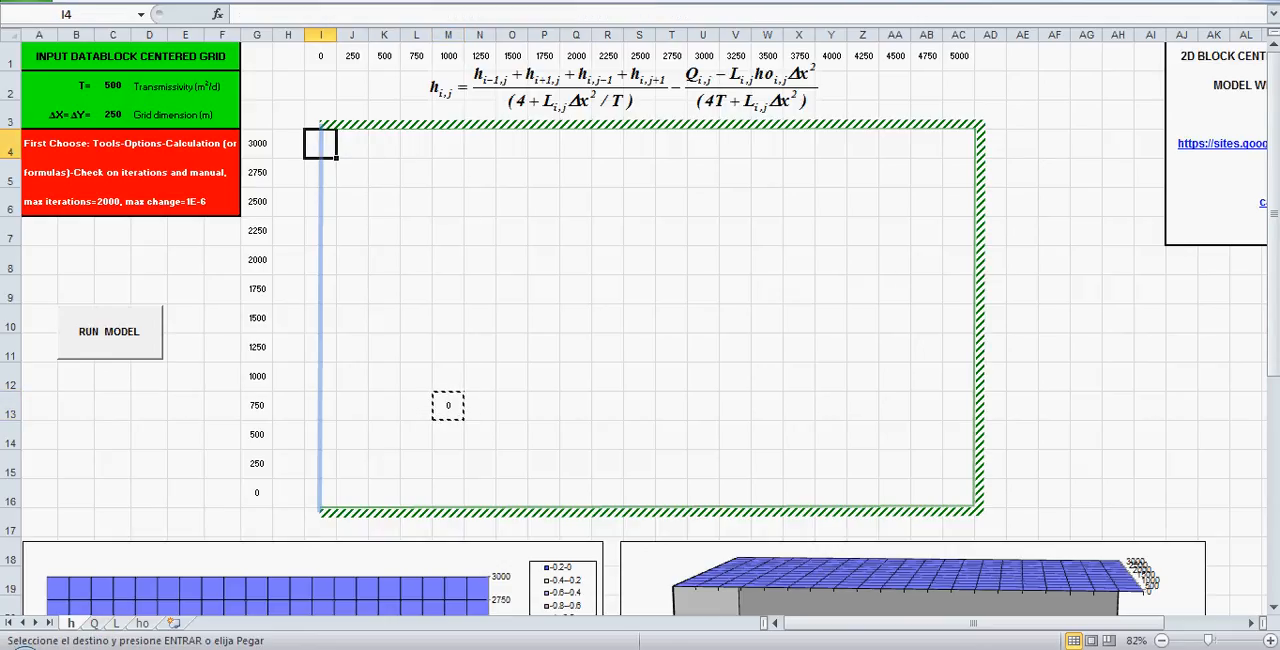
drag(320, 144, 944, 172)
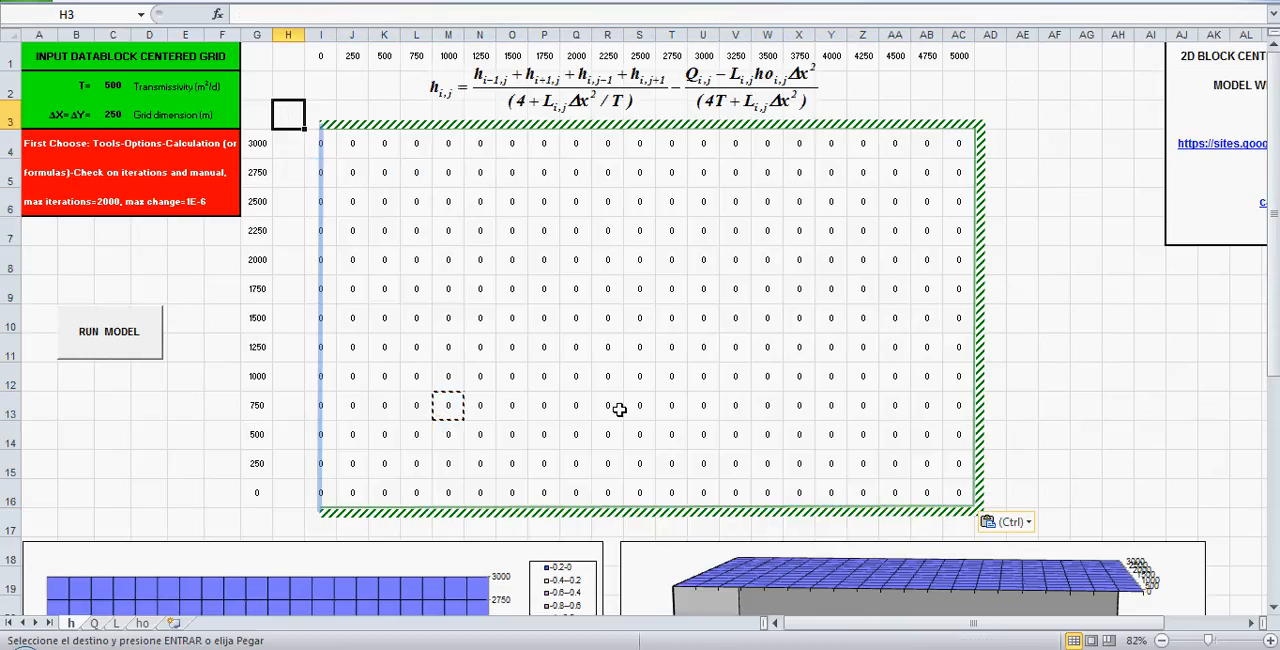
click(320, 144)
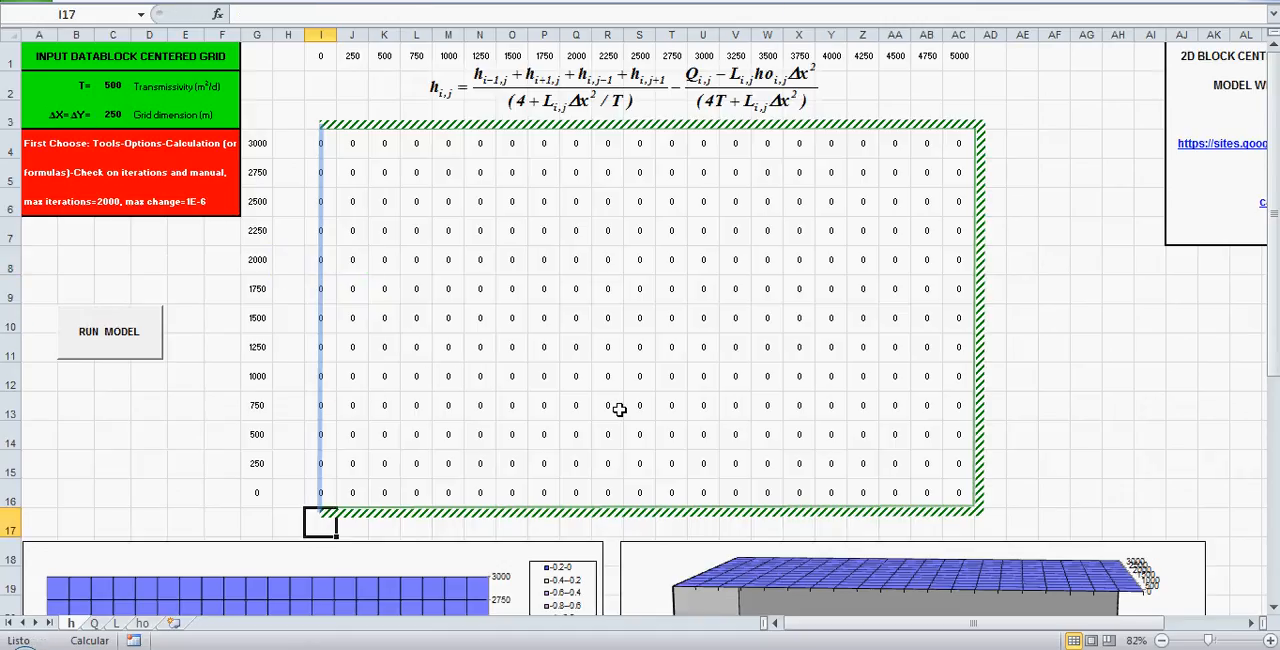
mouse_move(350, 140)
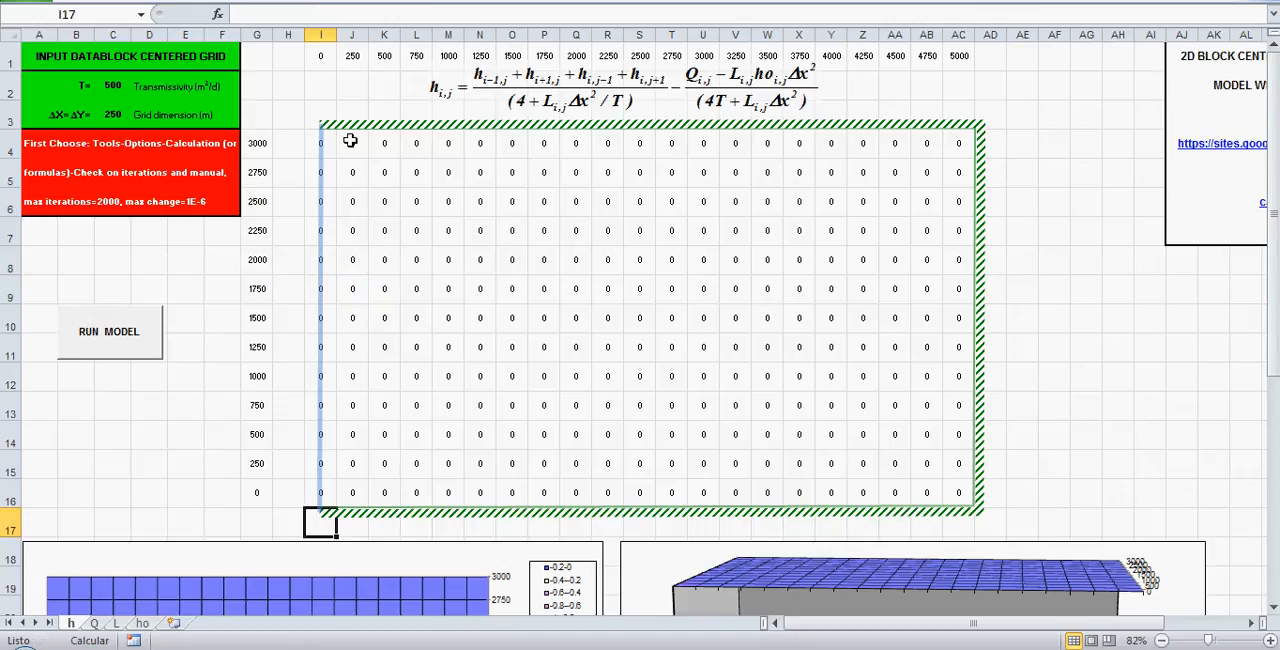
Step: Select the first top-row node J4 to give it the three-neighbour no-flow formula
click(352, 144)
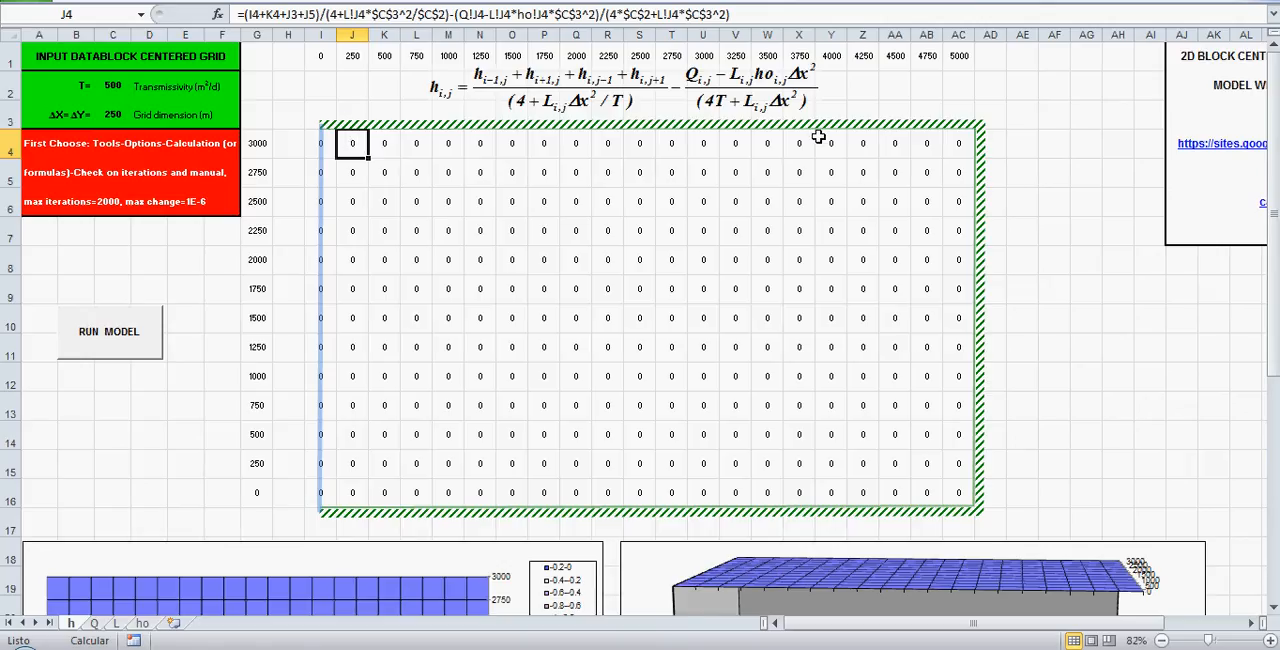
mouse_move(1020, 124)
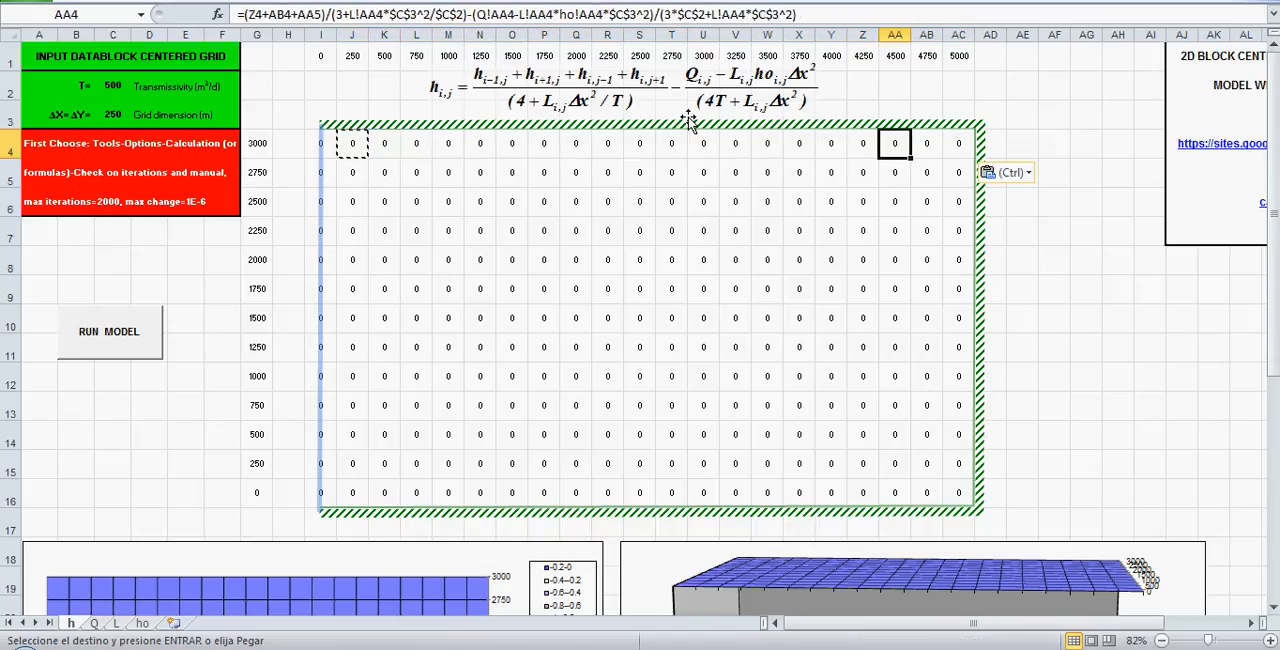
Step: Edit corner node AC4 to a two-neighbour formula and right-edge node AC5 to three neighbours
click(956, 144)
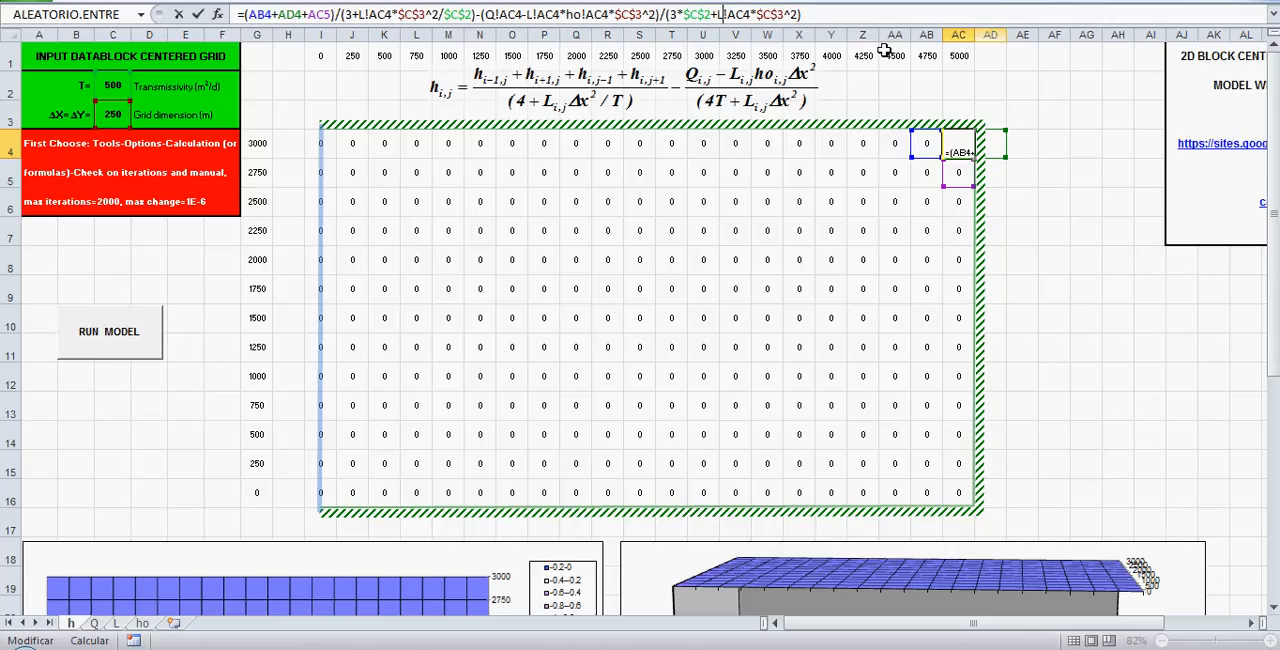
double_click(284, 14)
text(2)
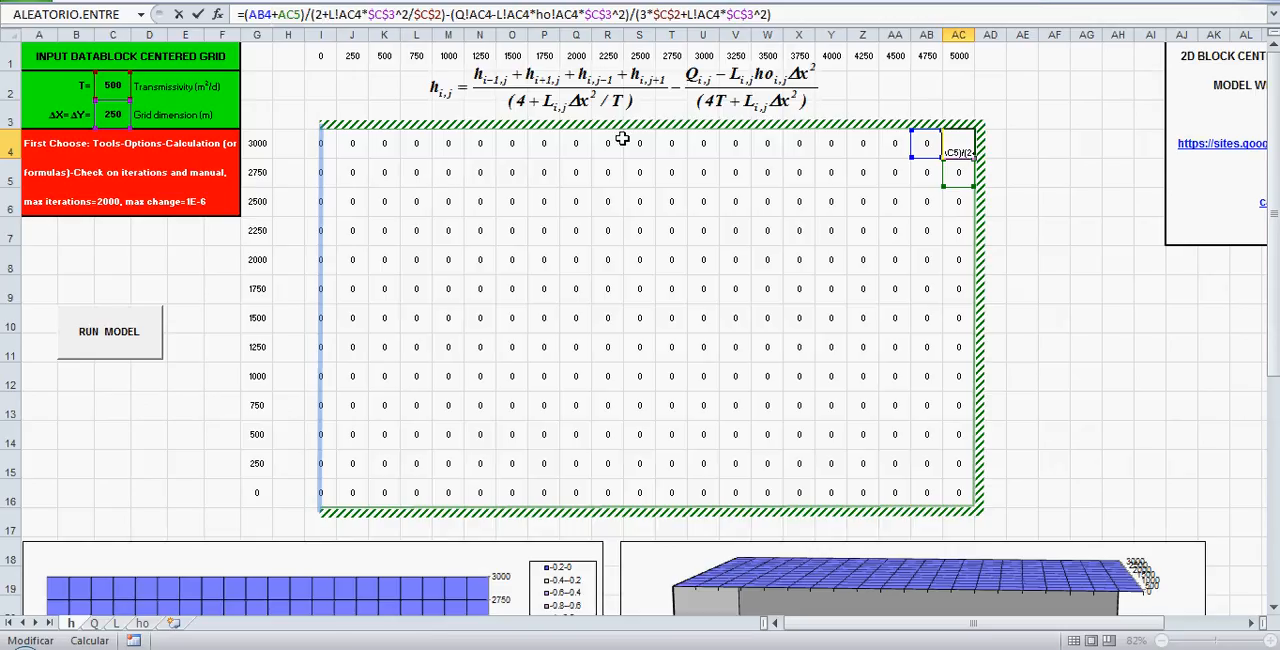
mouse_move(664, 72)
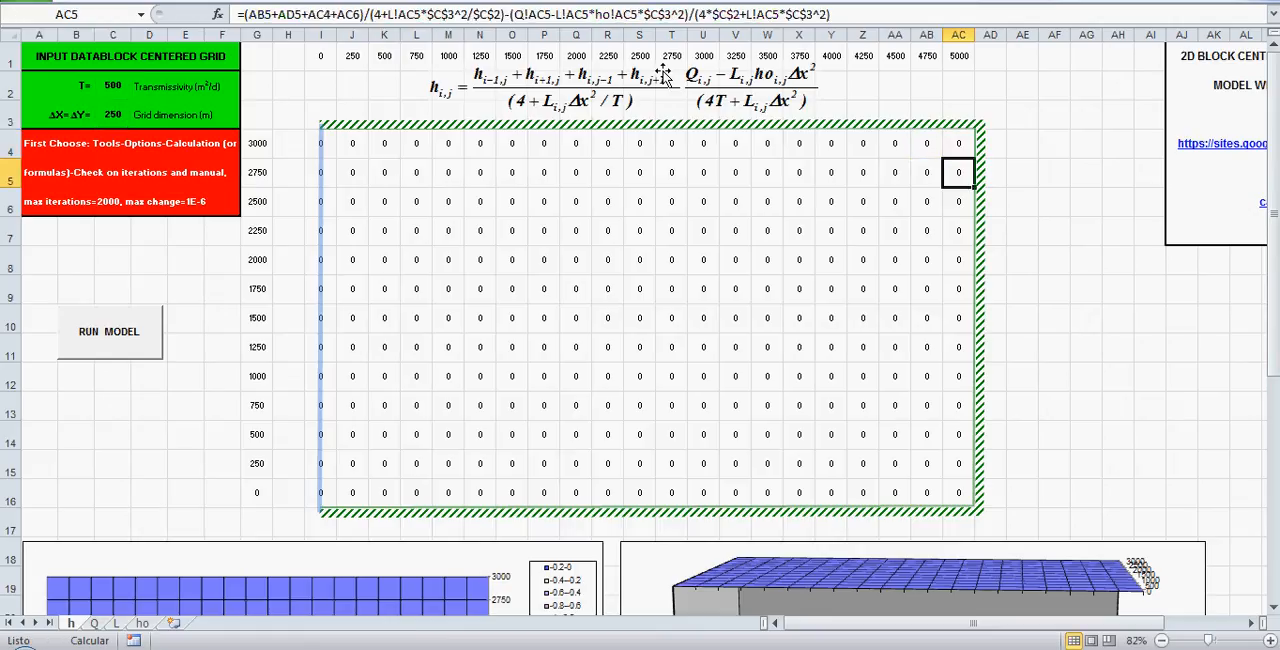
mouse_move(1000, 38)
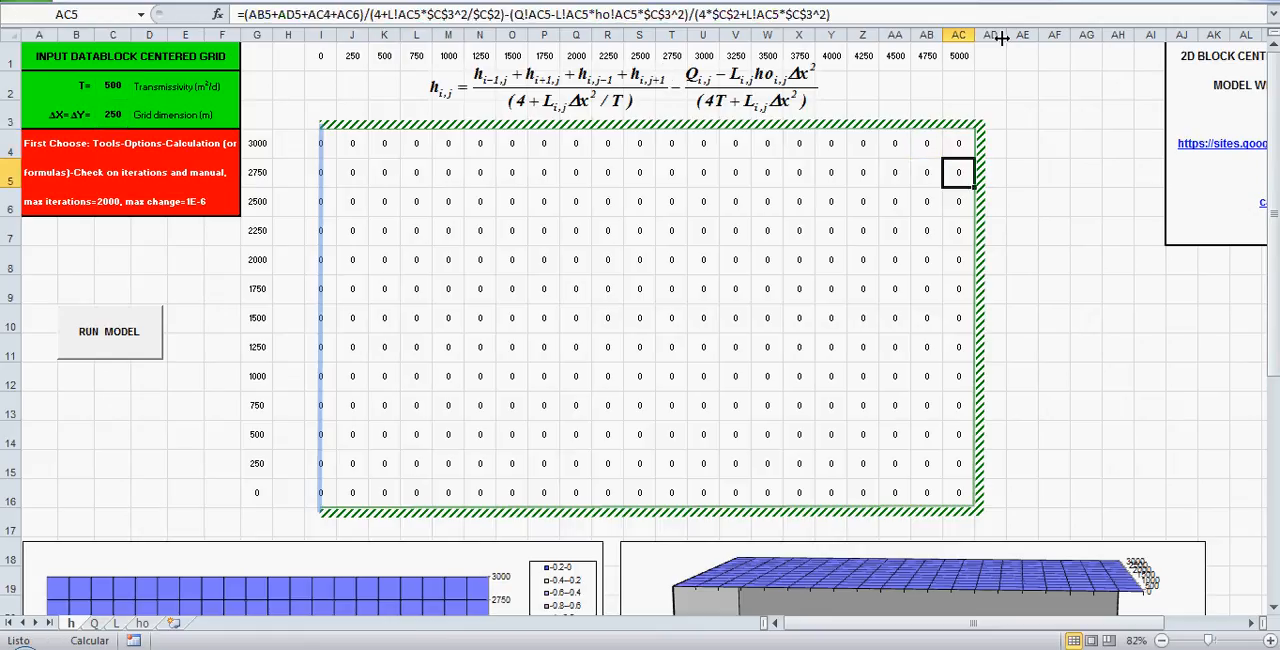
double_click(956, 172)
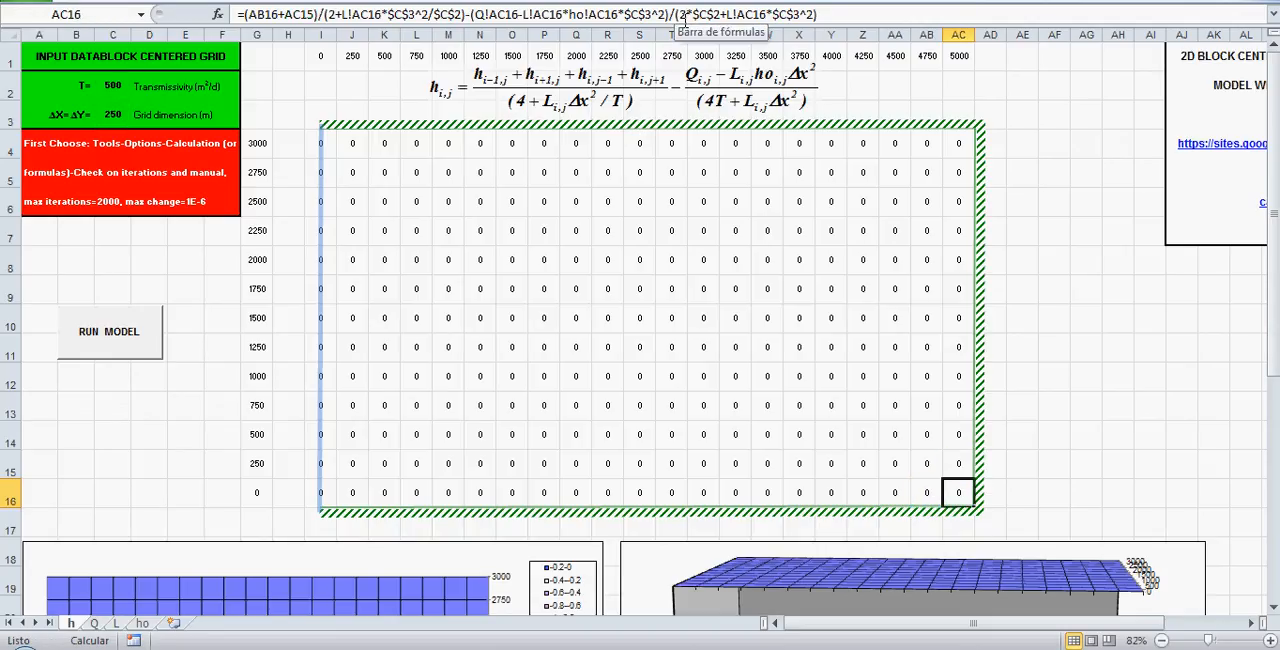
click(926, 492)
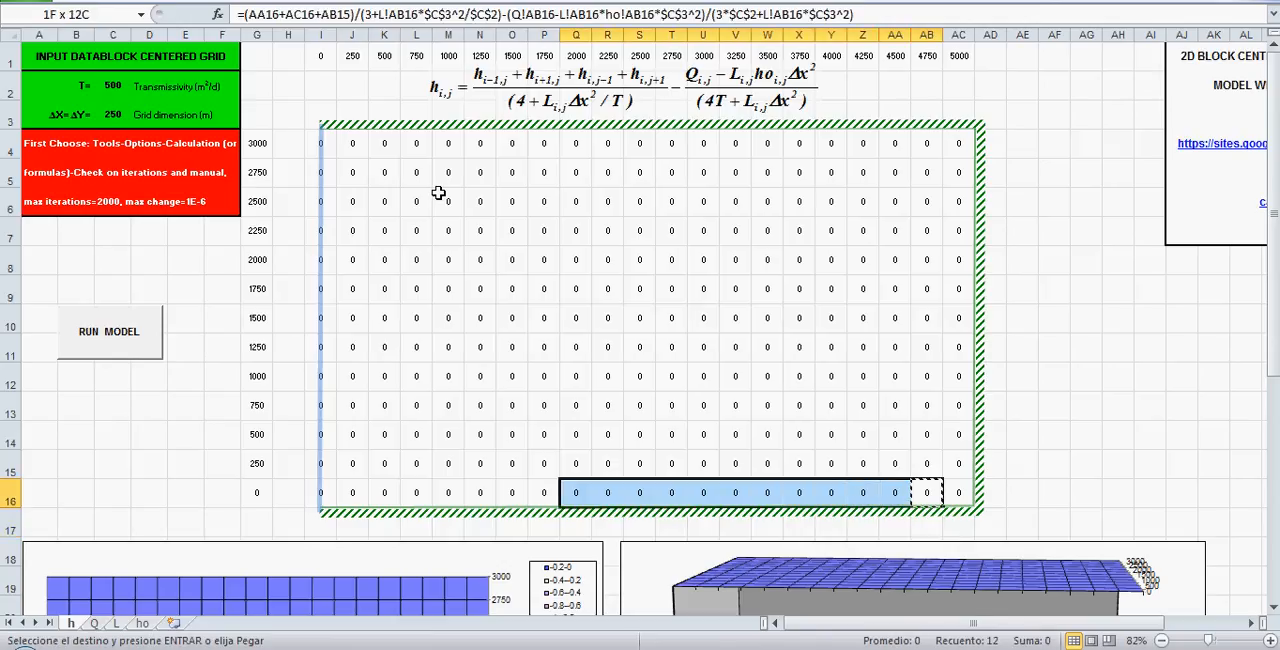
drag(576, 492, 352, 492)
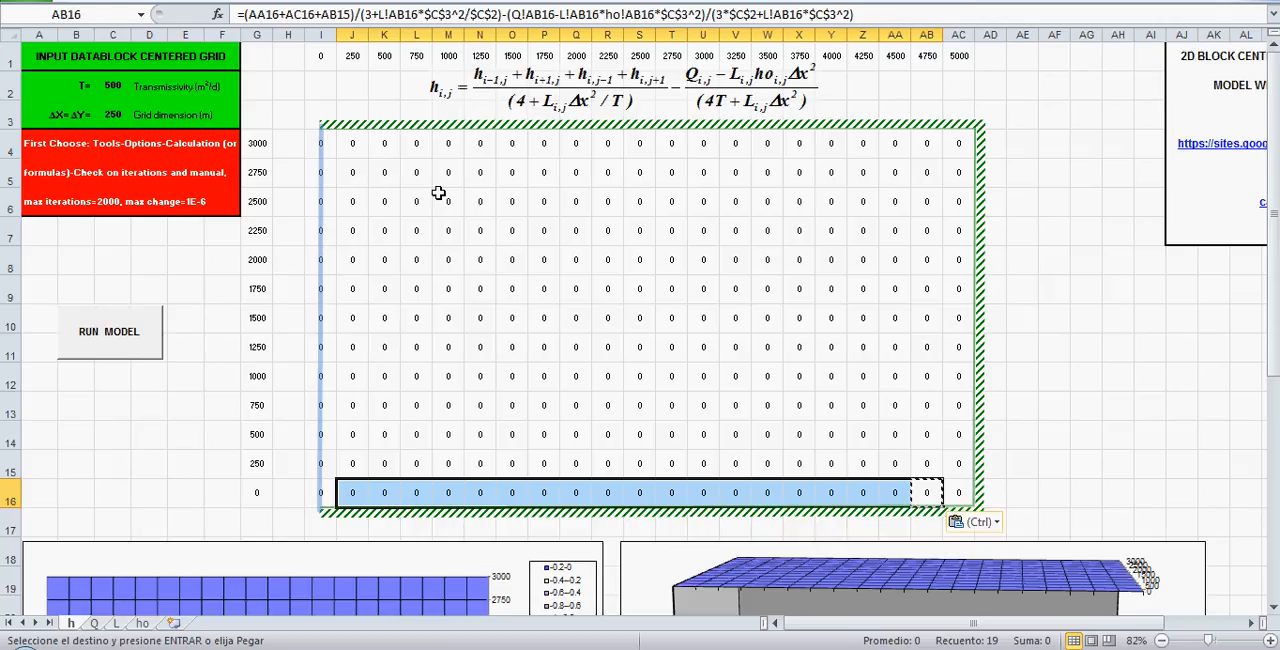
mouse_move(640, 220)
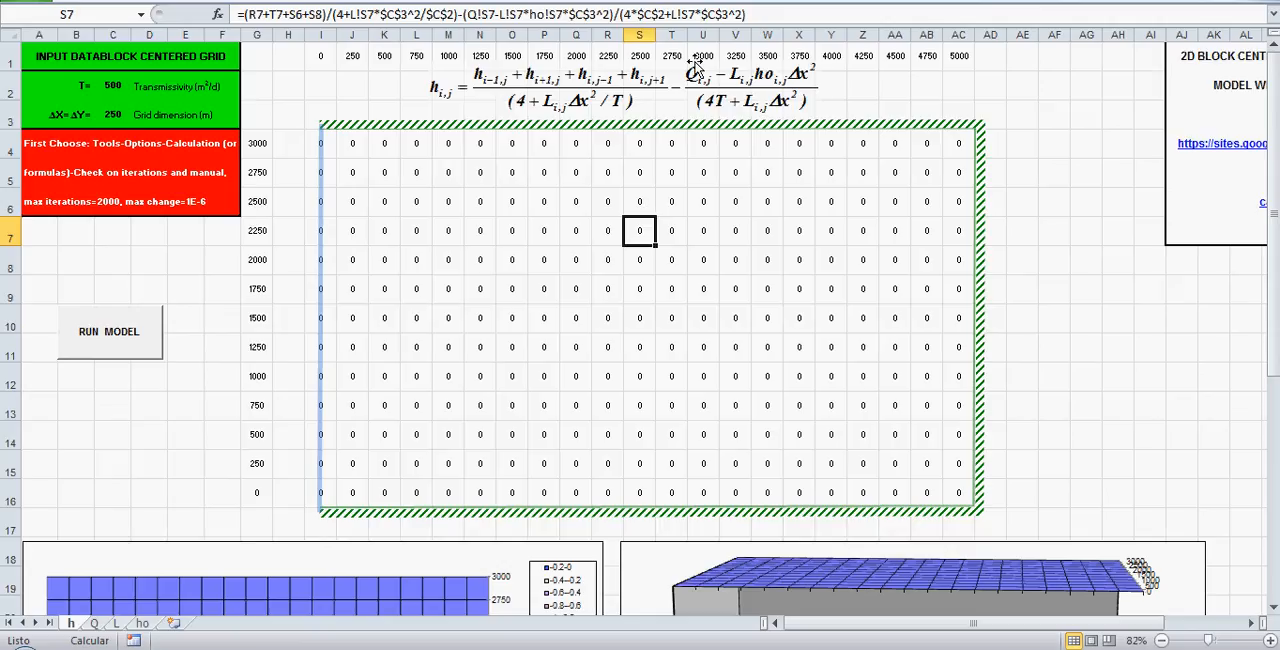
mouse_move(612, 212)
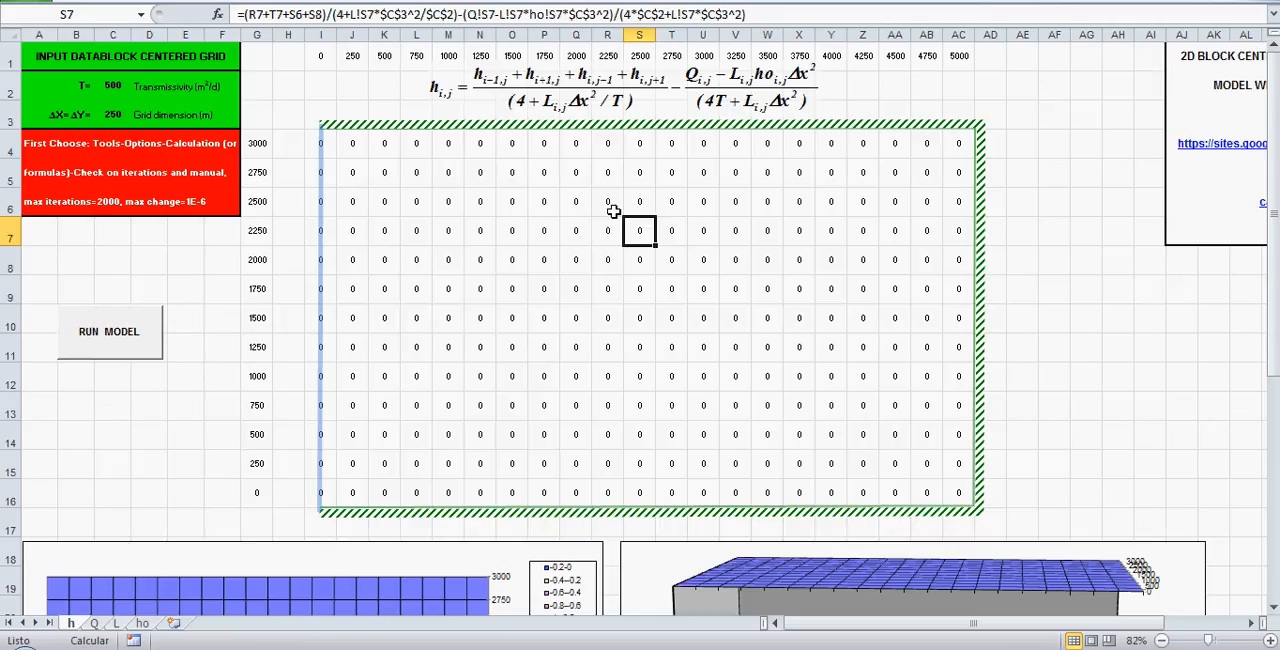
mouse_move(16, 644)
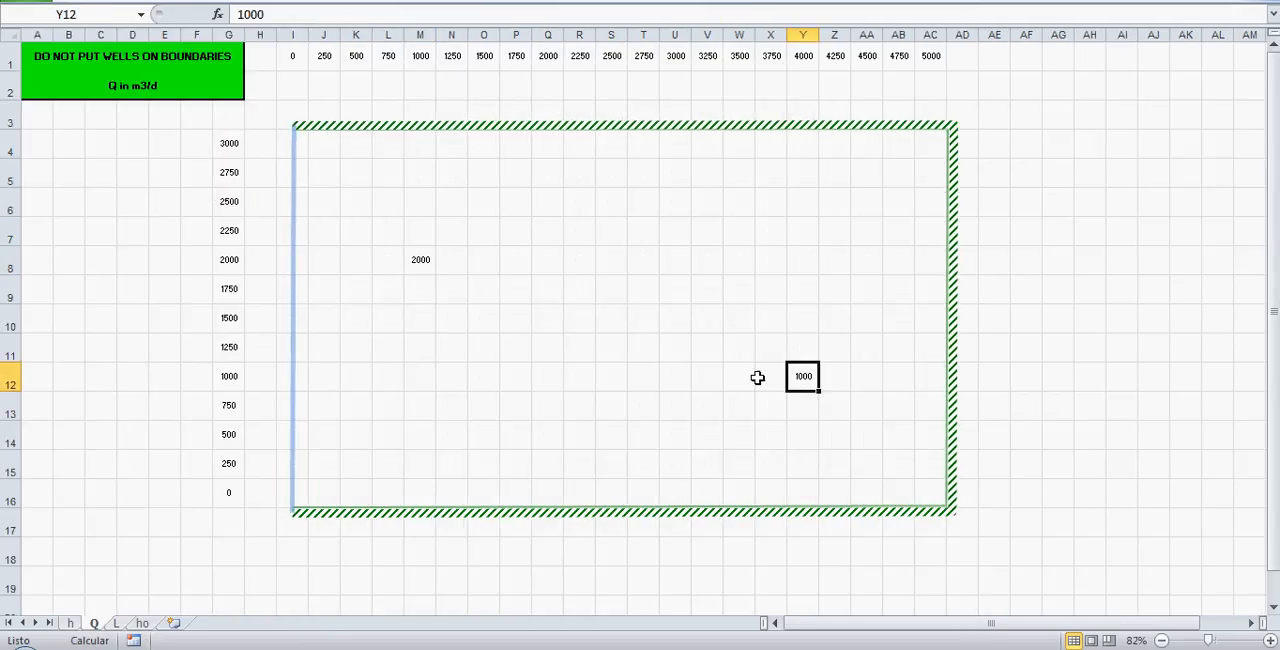
mouse_move(432, 254)
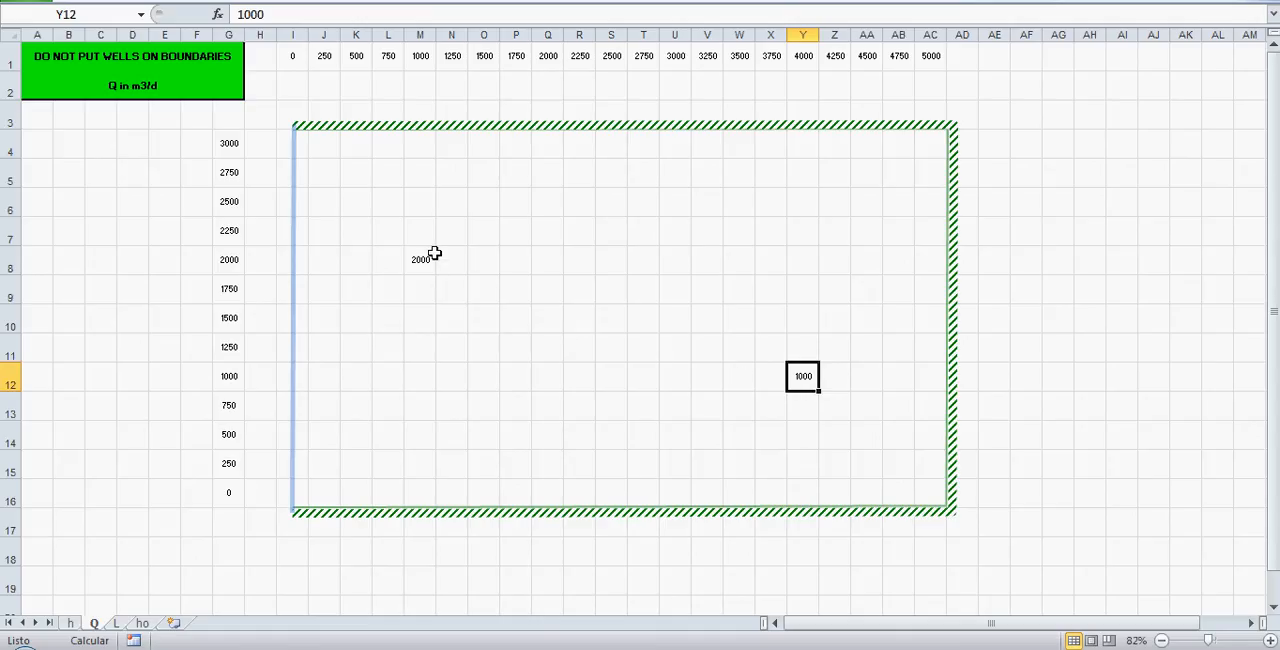
Step: Inspect the well pumping rate of 2000 on the Q sheet
click(420, 260)
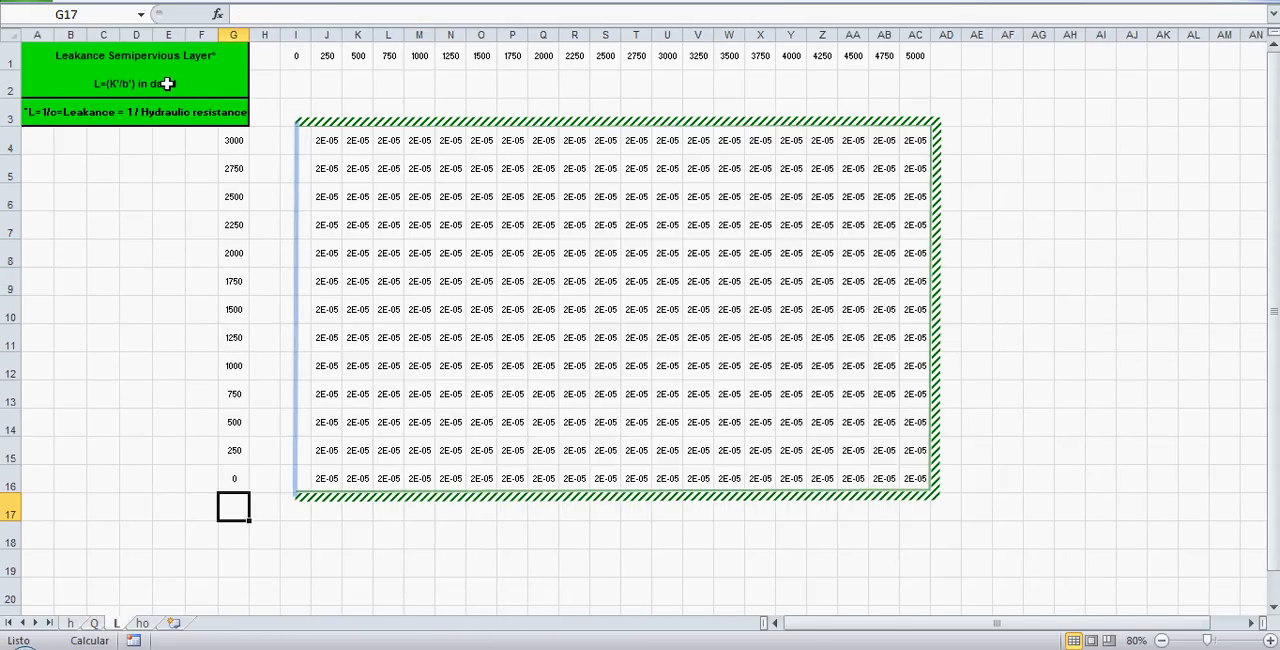
Step: Check the leakance description and 0.00002 per day values, then switch to the ho sheet
click(104, 84)
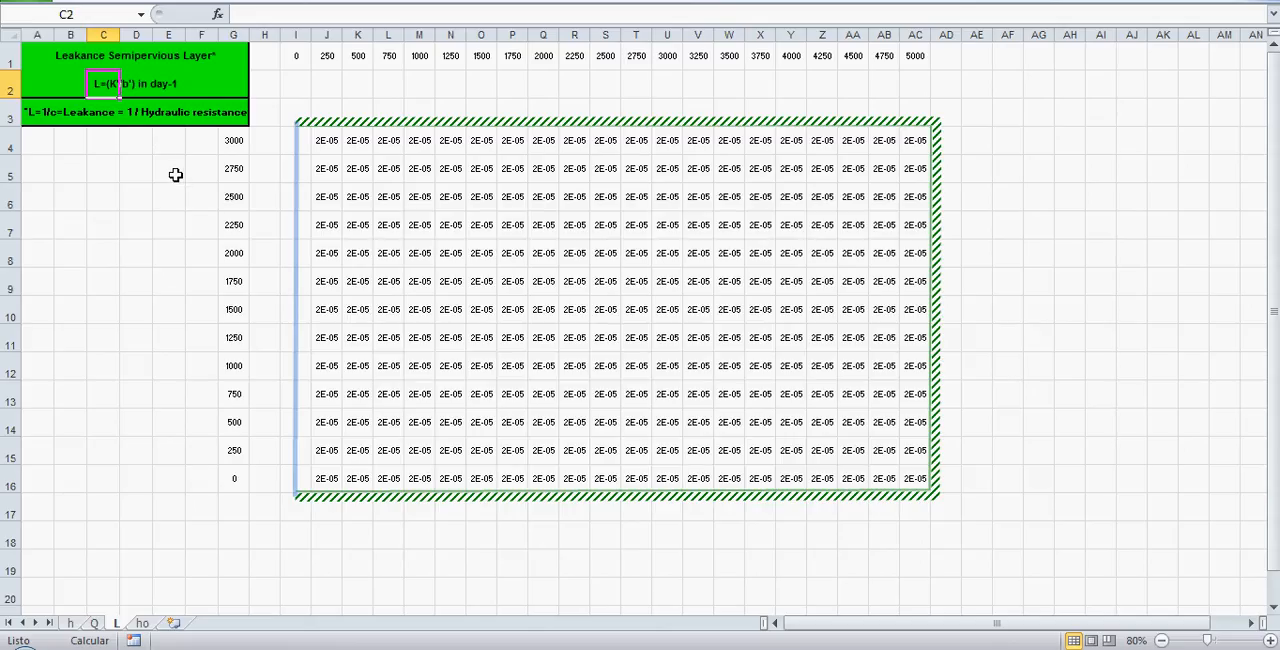
mouse_move(398, 220)
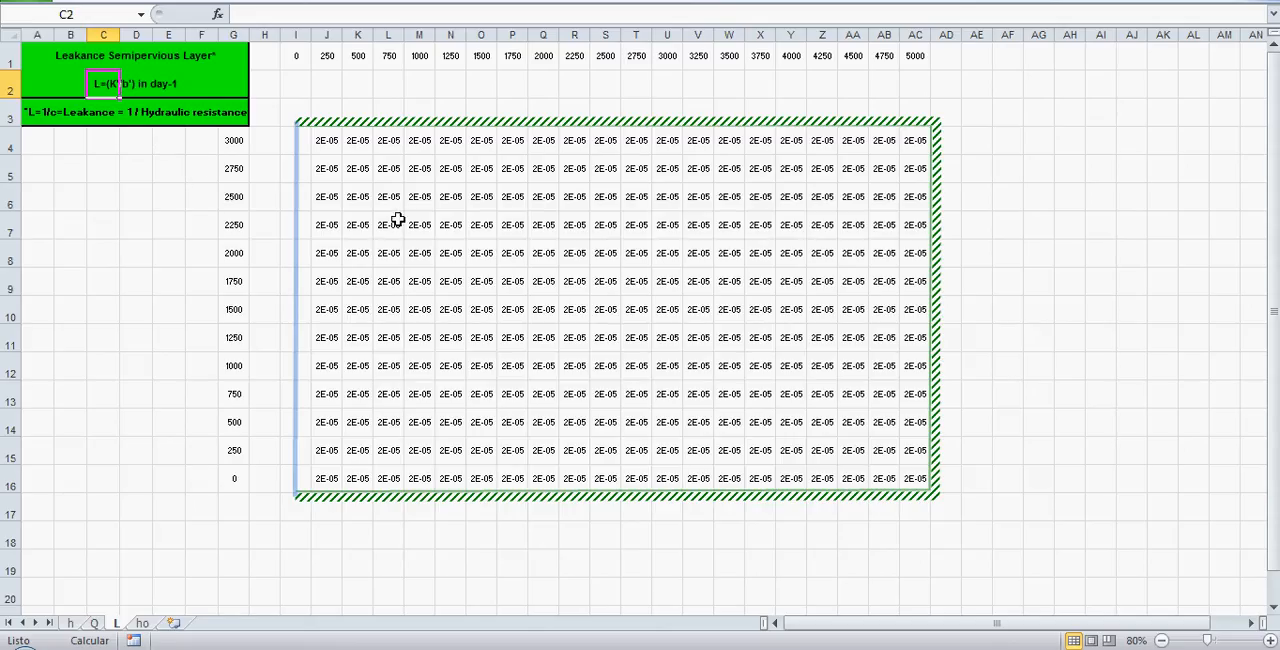
click(574, 308)
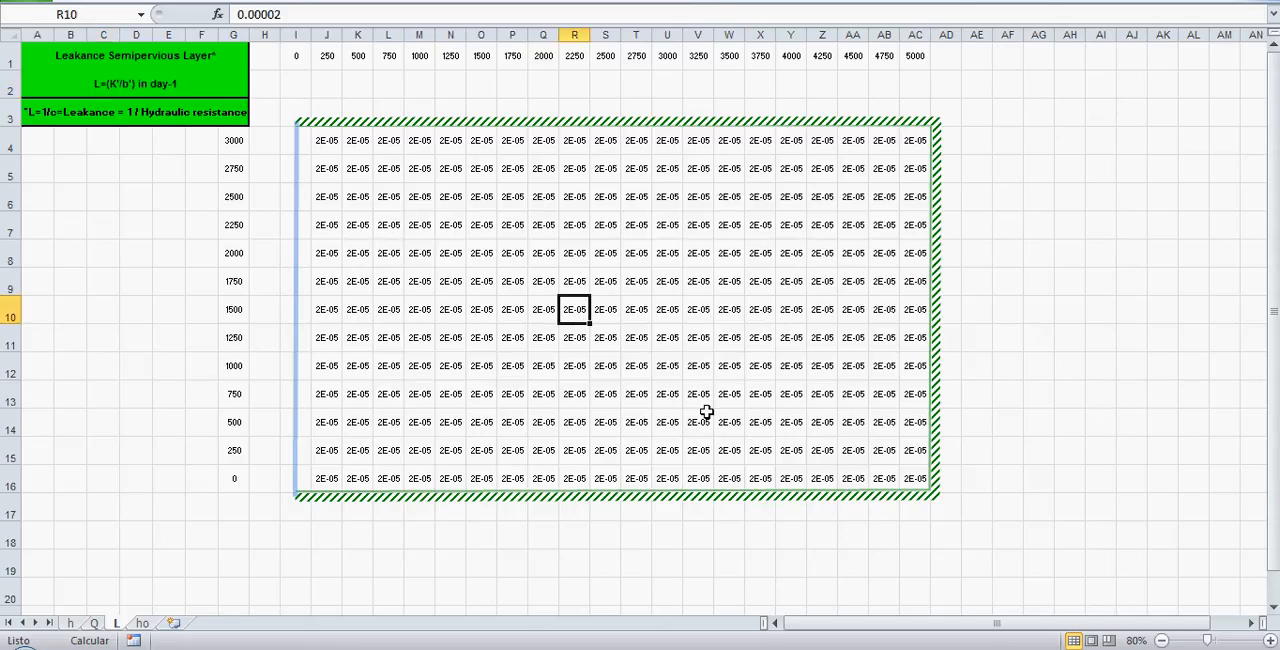
click(388, 196)
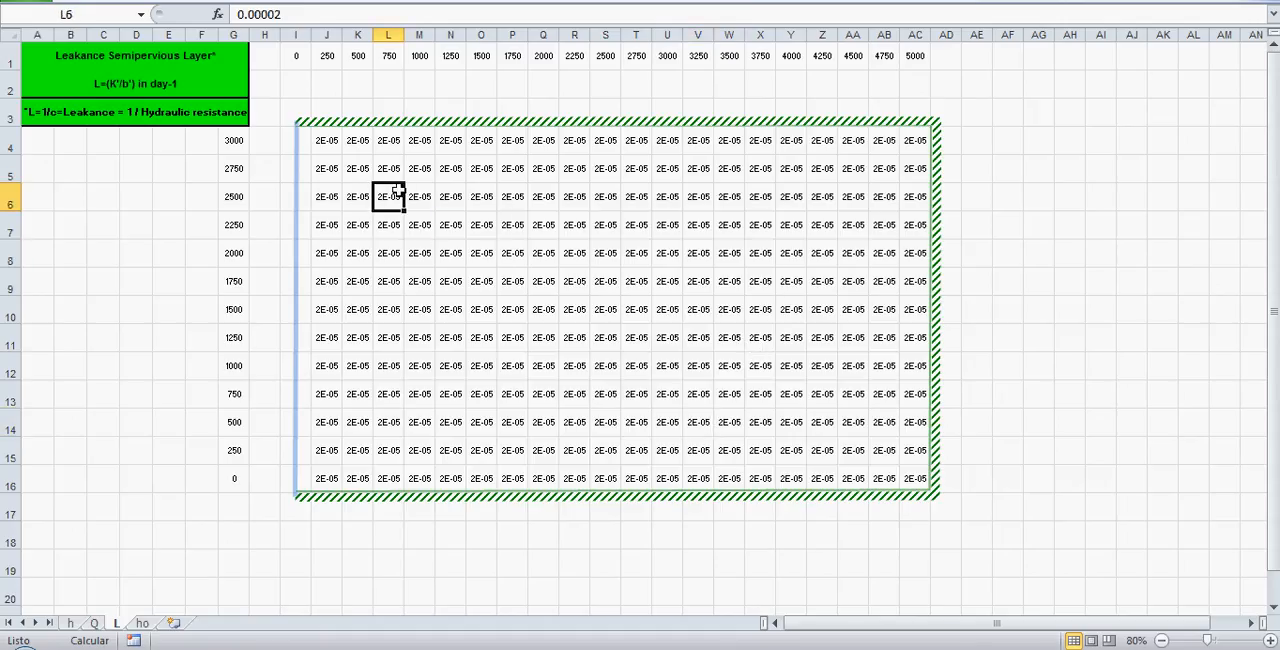
click(142, 622)
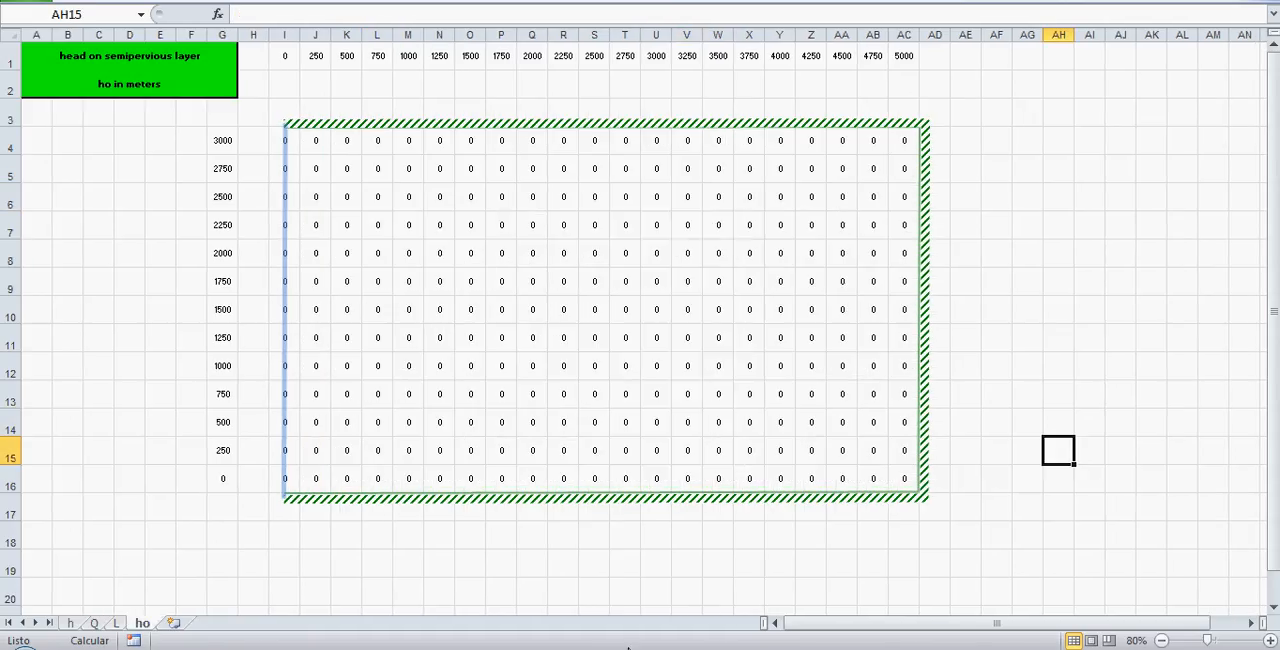
mouse_move(1020, 240)
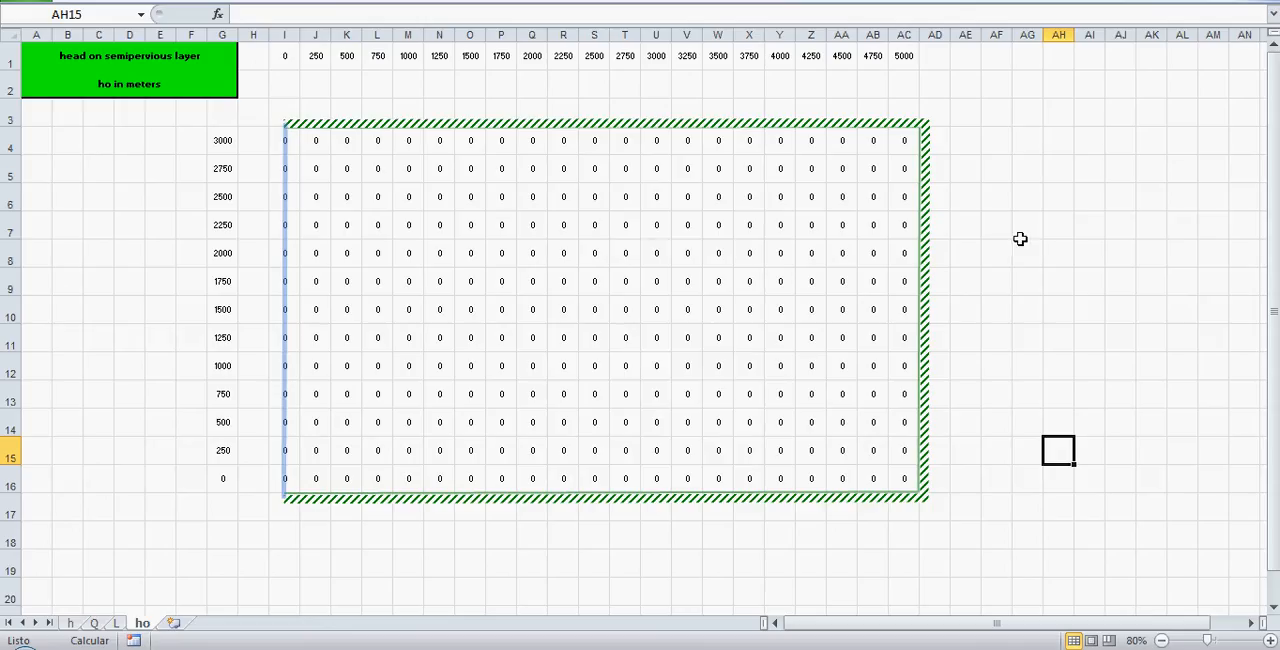
Step: Check the all-zero ho head values and return to the h model sheet
click(376, 224)
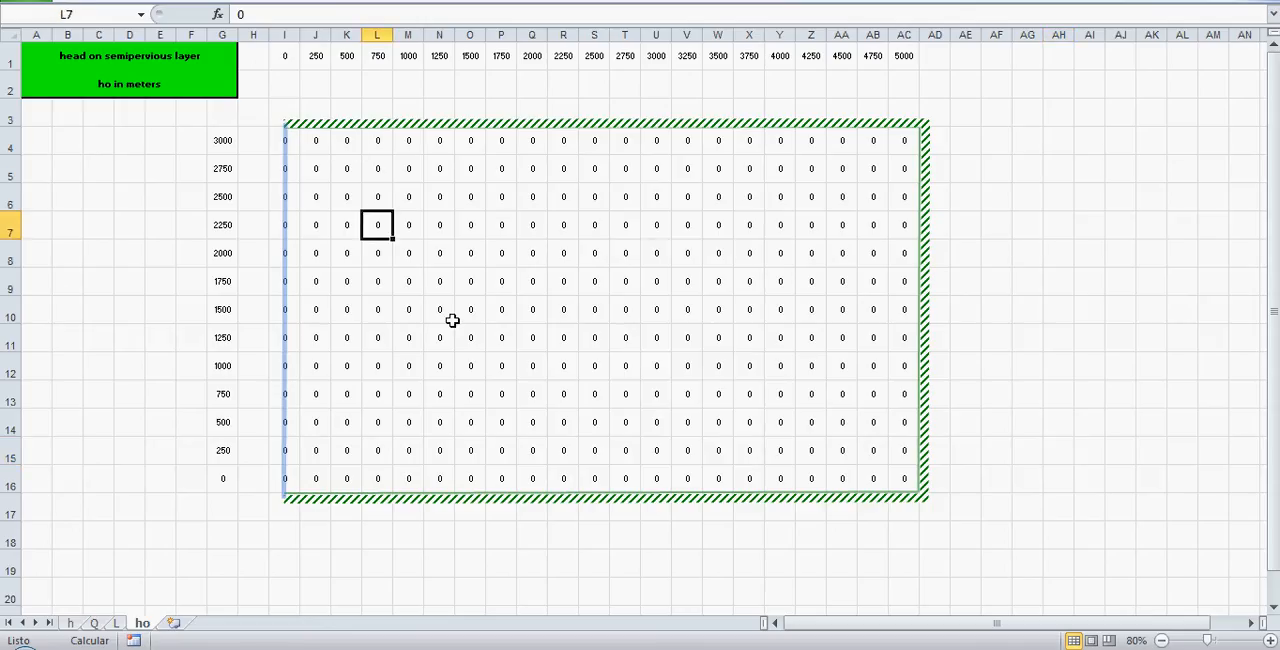
click(812, 252)
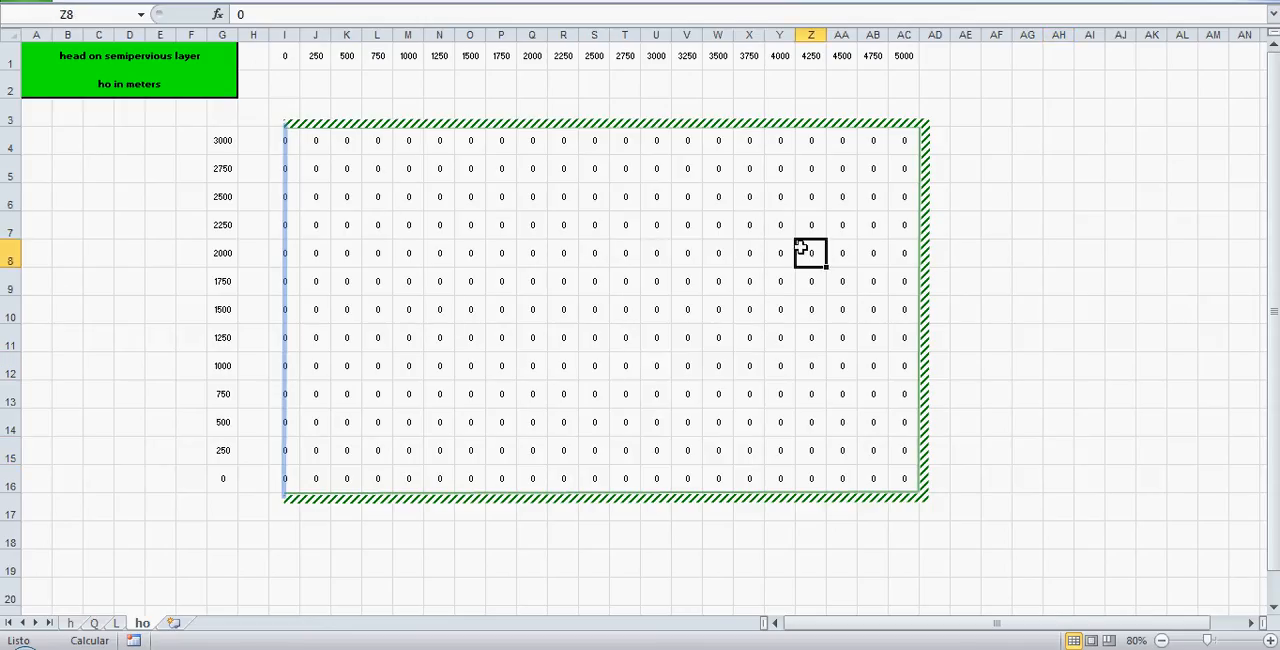
click(532, 196)
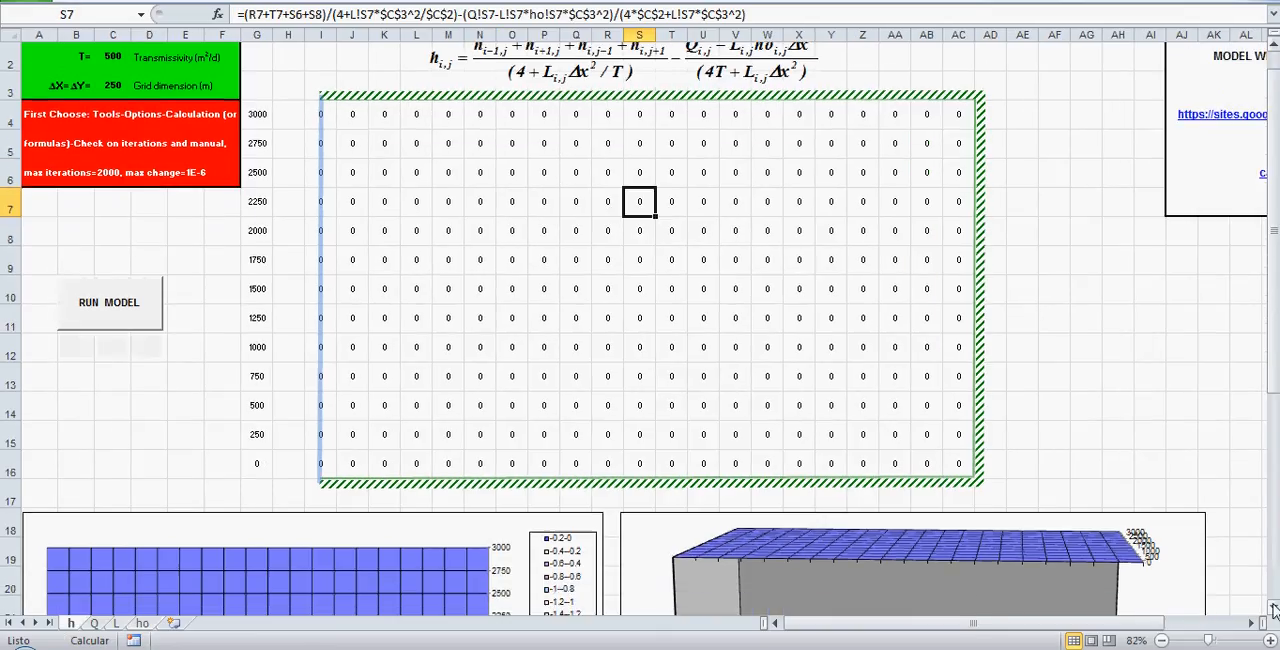
Step: Run the model from the RUN MODEL button beside the charts to start iterating heads
scroll(down, 3)
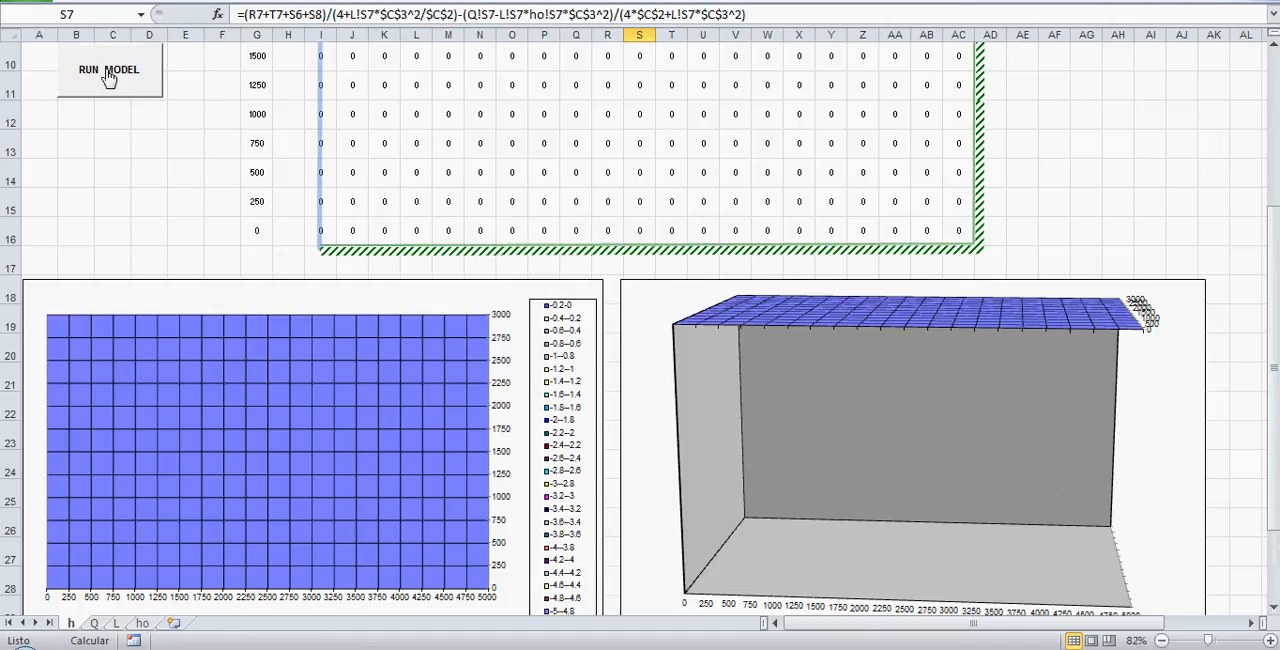
mouse_move(422, 266)
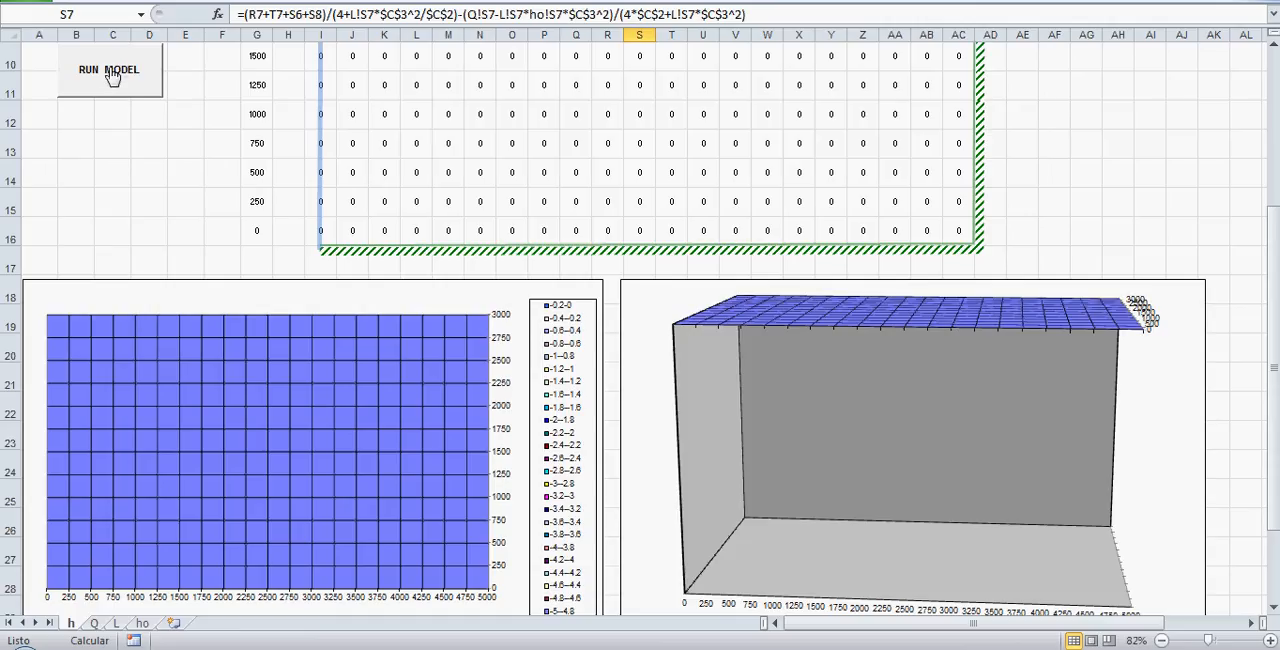
click(108, 70)
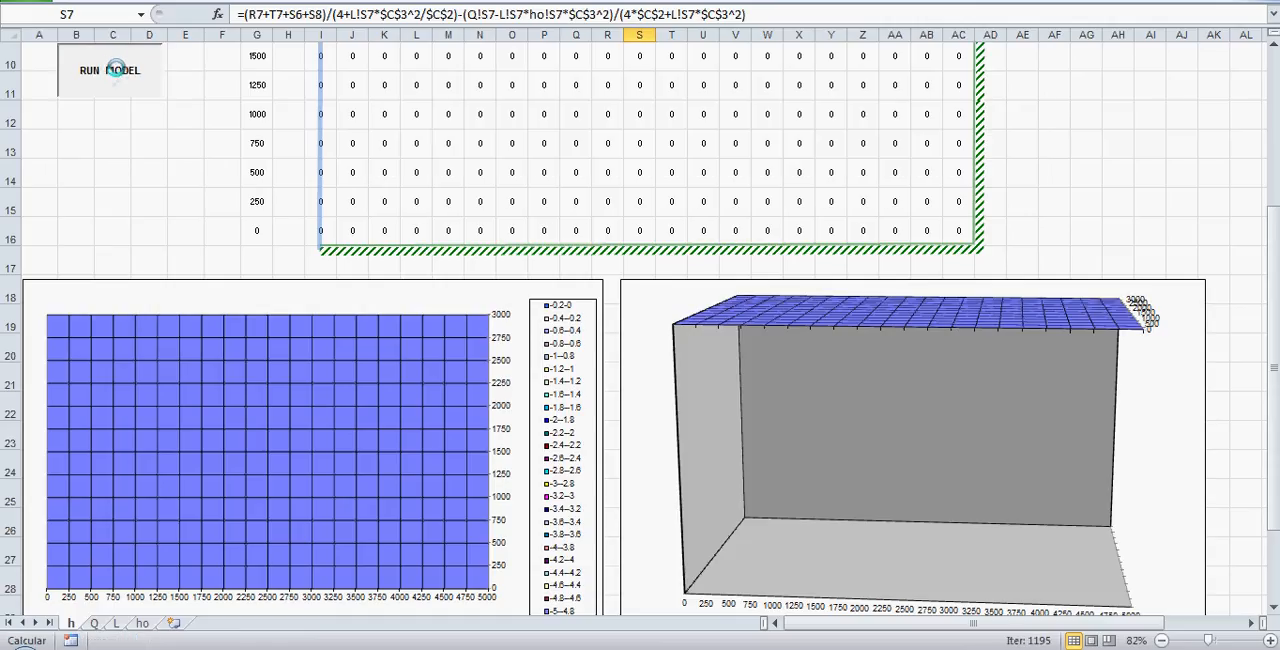
Step: Let the iterations finish so the grid shows negative heads and both charts show drawdown cones
click(108, 68)
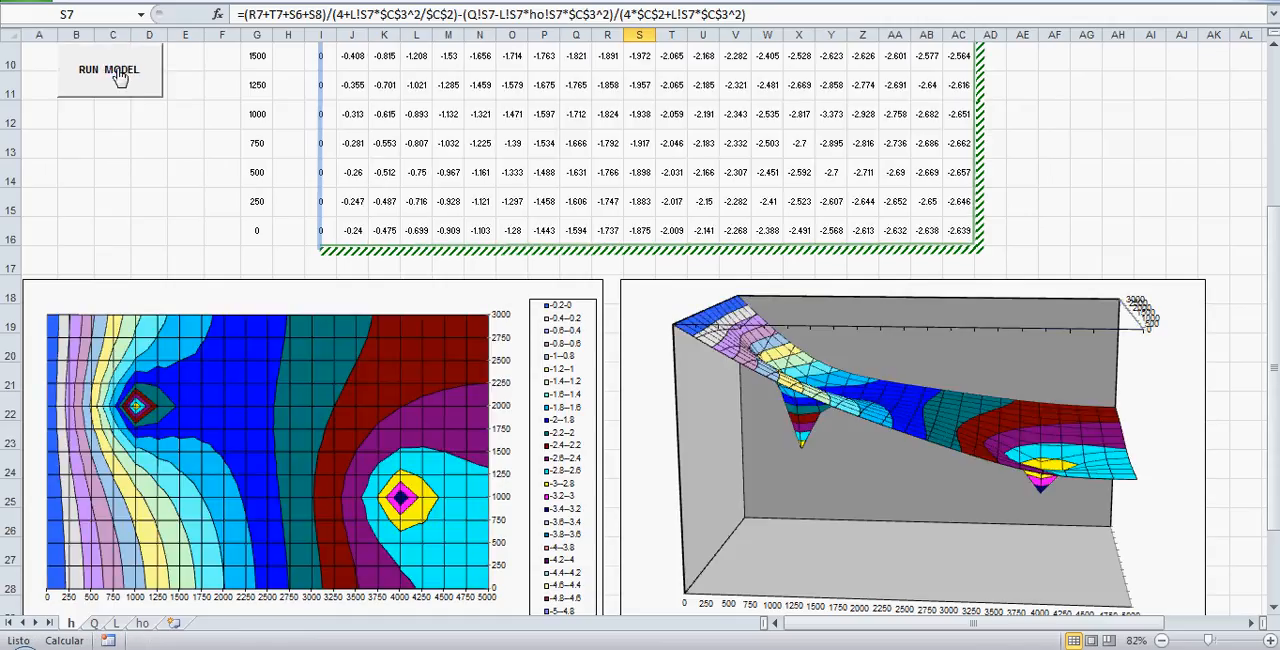
click(108, 68)
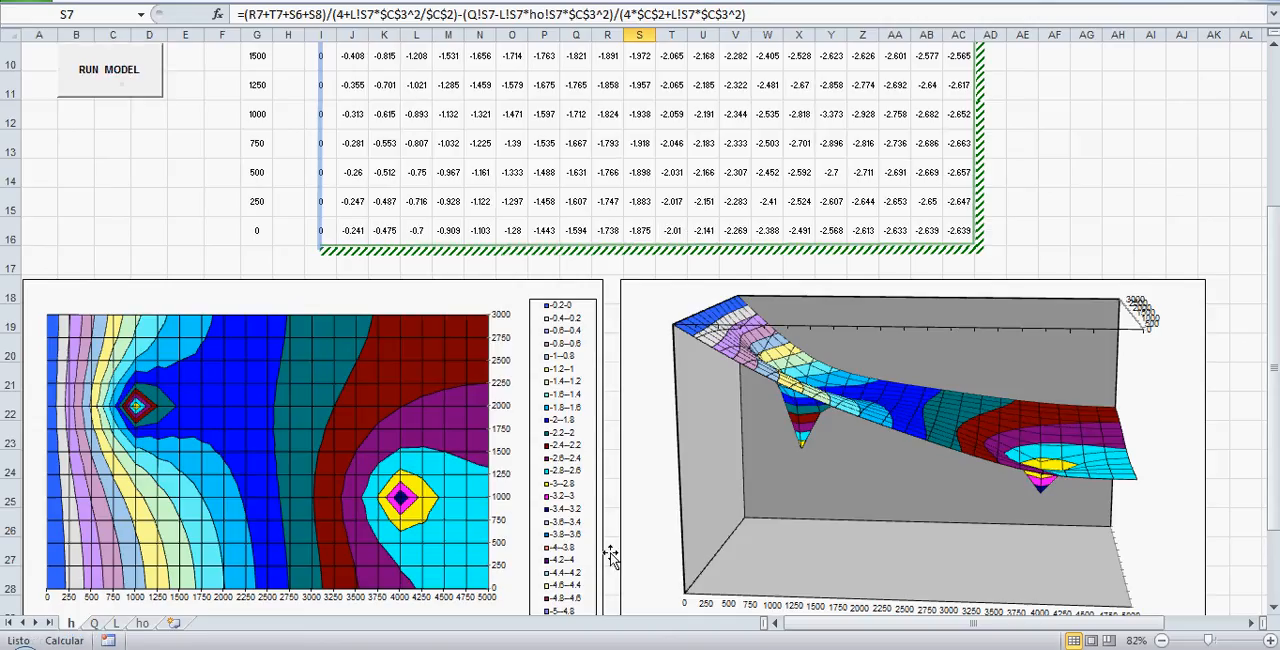
mouse_move(836, 264)
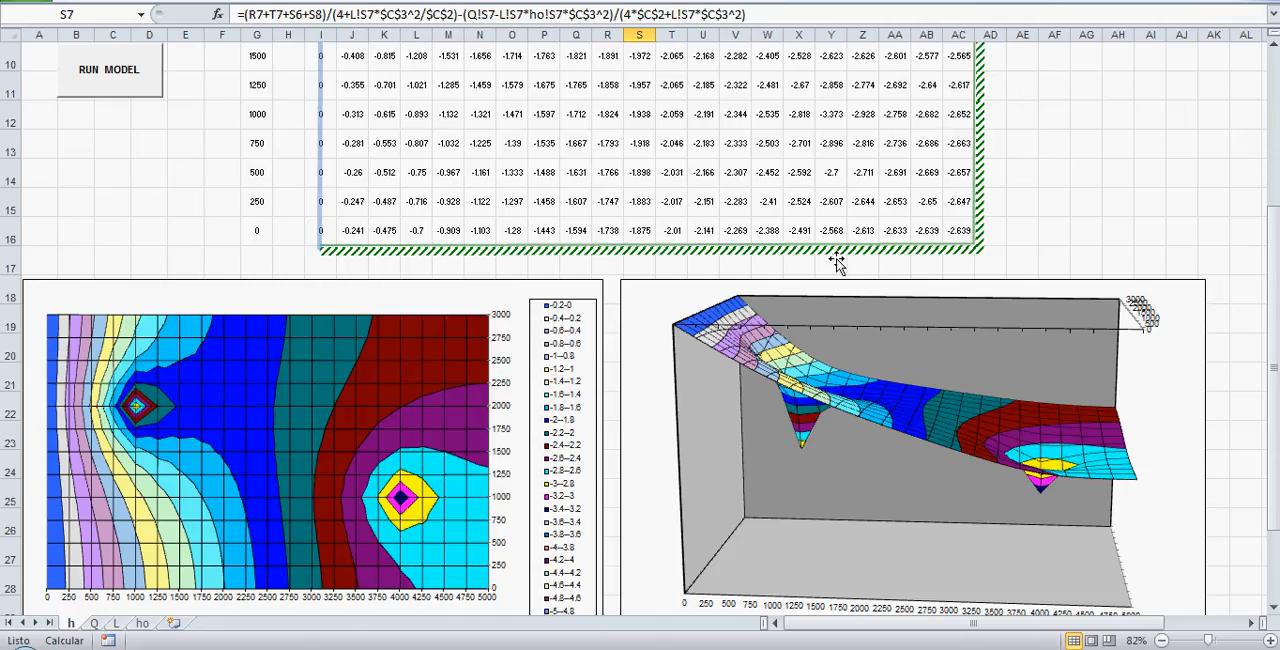
mouse_move(820, 392)
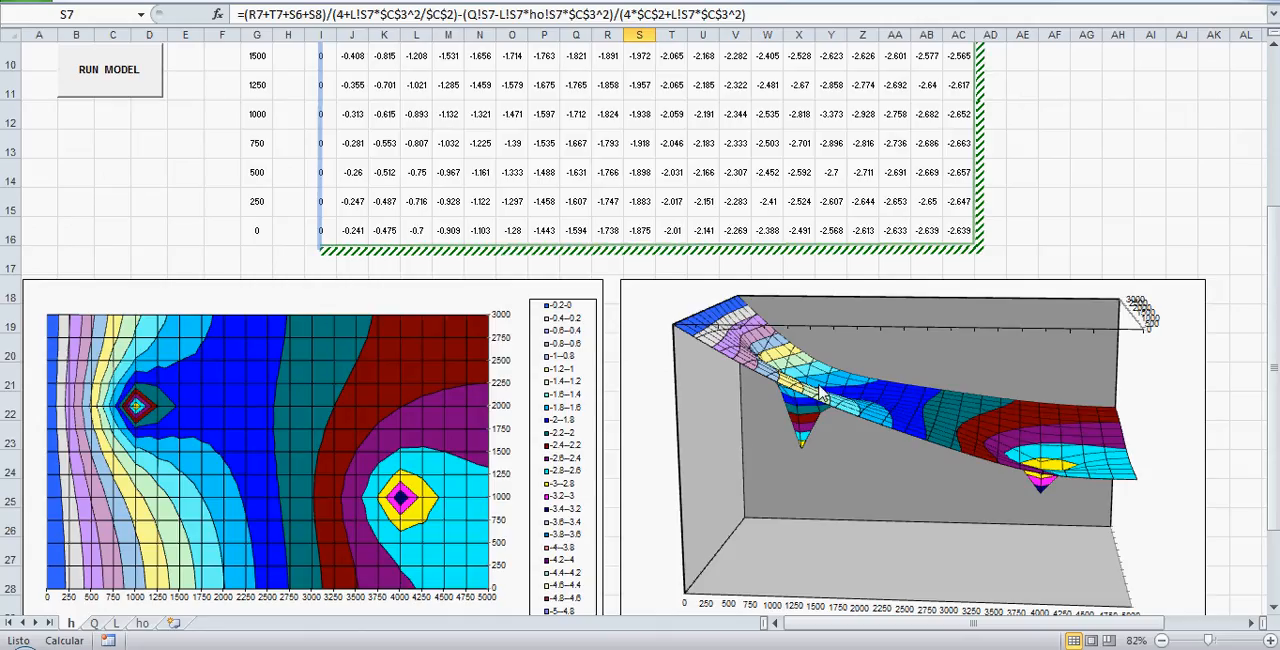
mouse_move(920, 448)
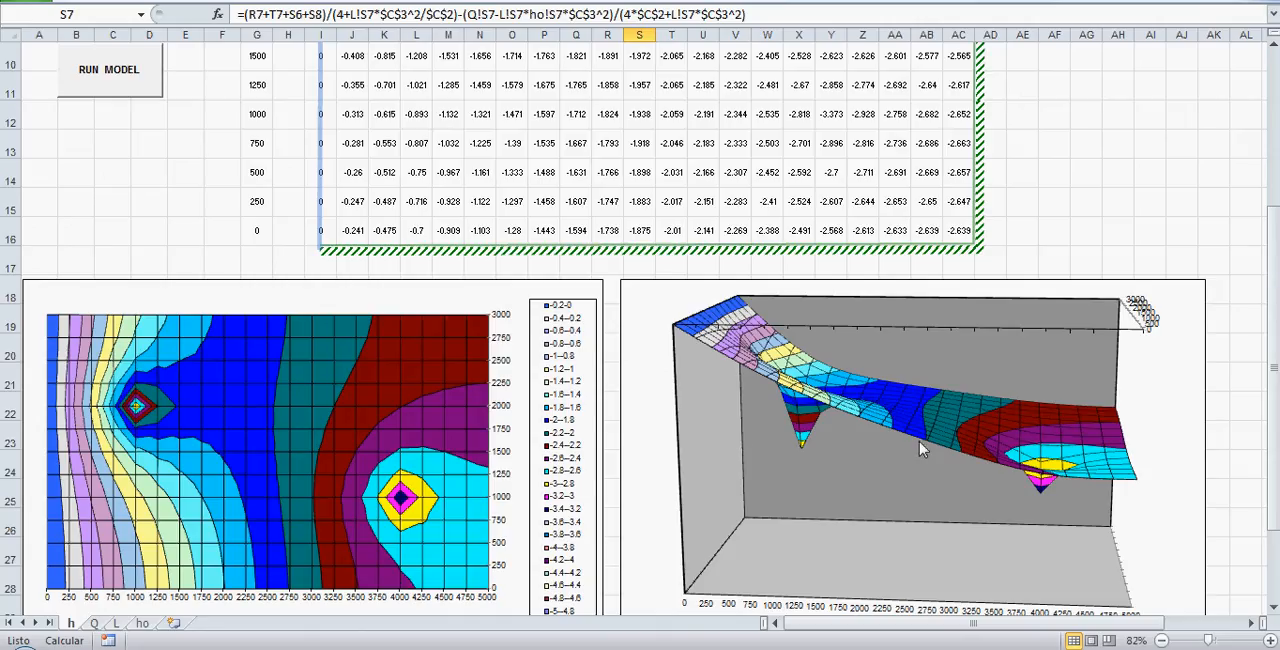